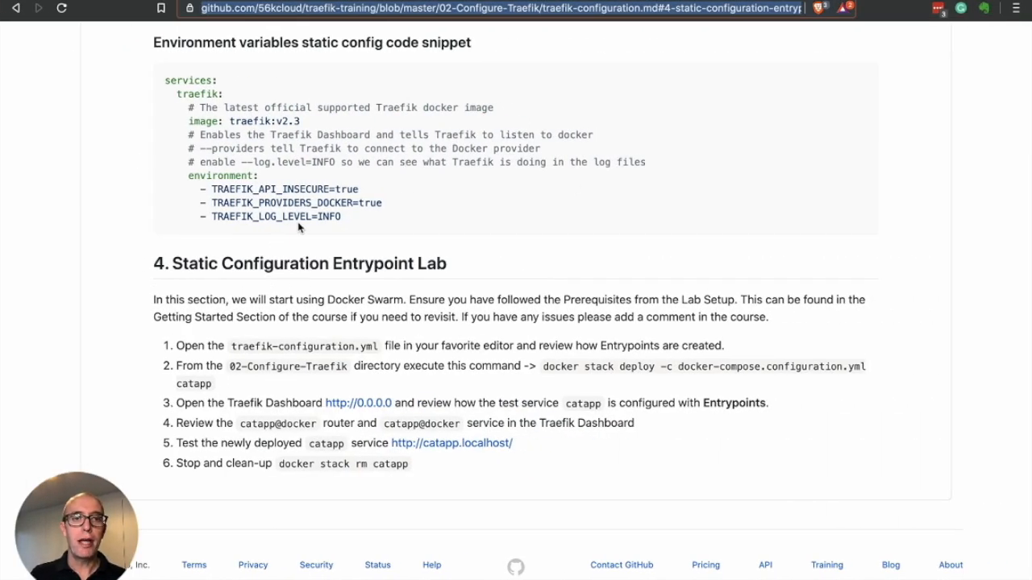
mouse_move(262, 264)
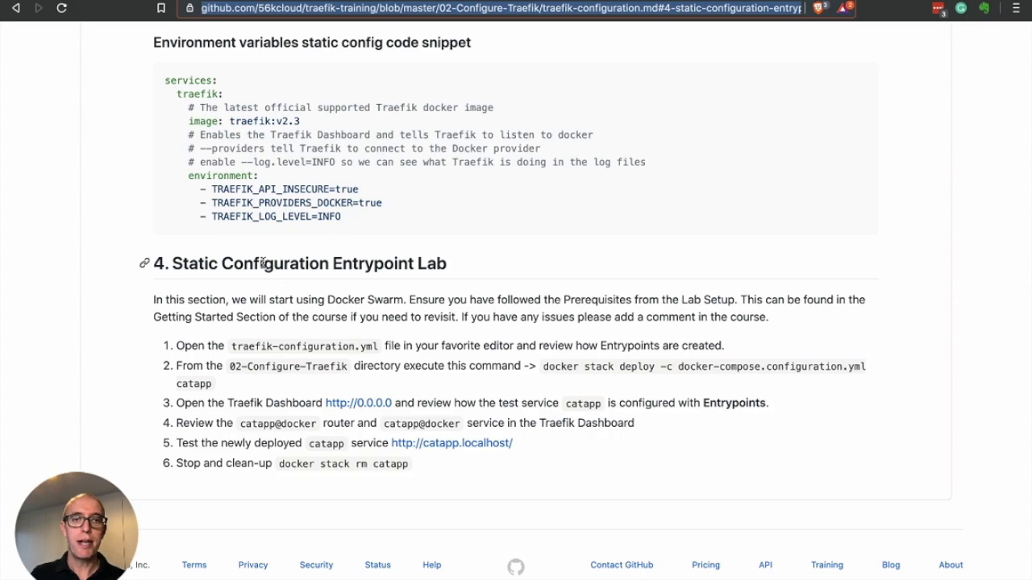
mouse_move(176, 248)
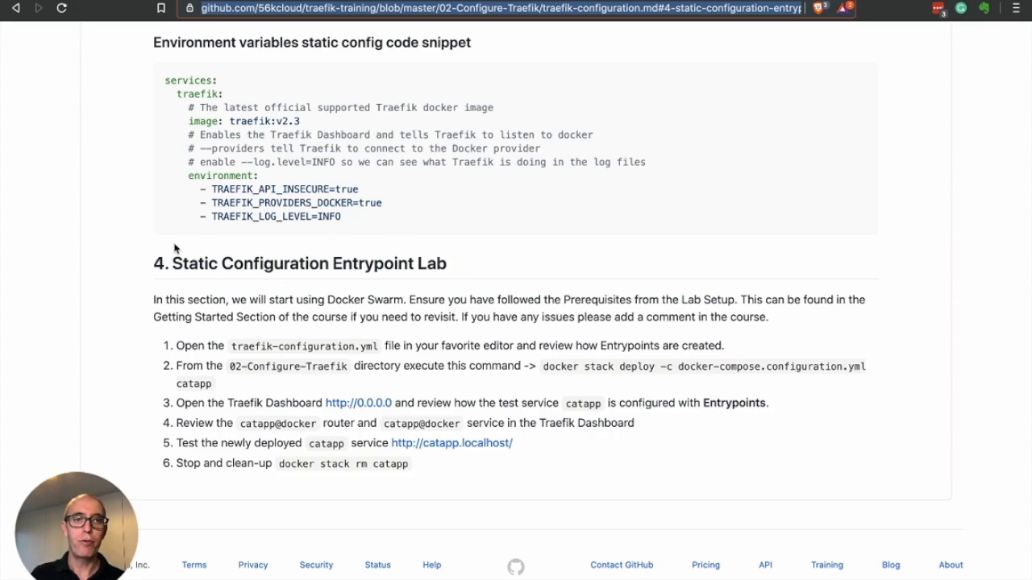
mouse_move(183, 301)
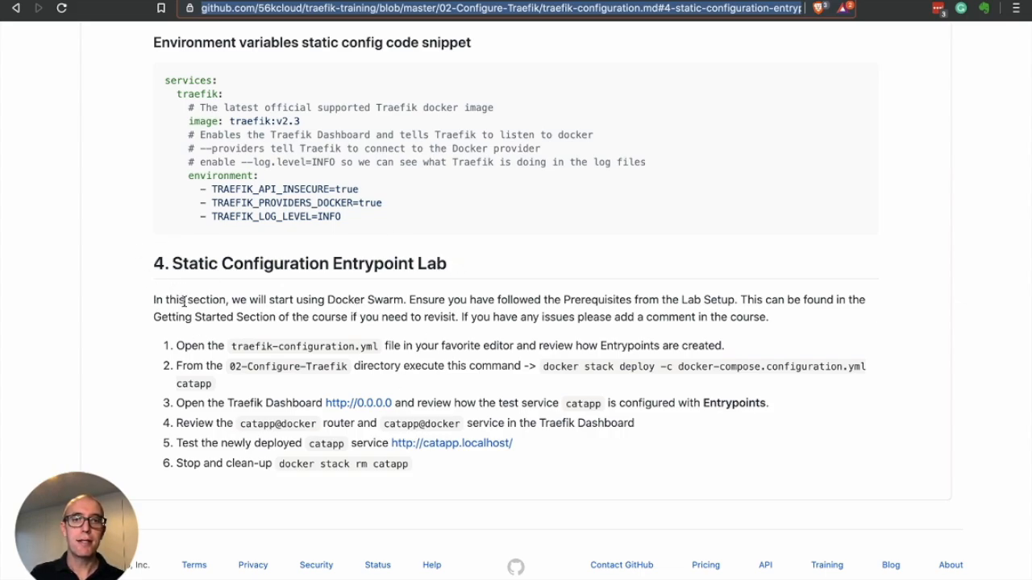
mouse_move(621, 339)
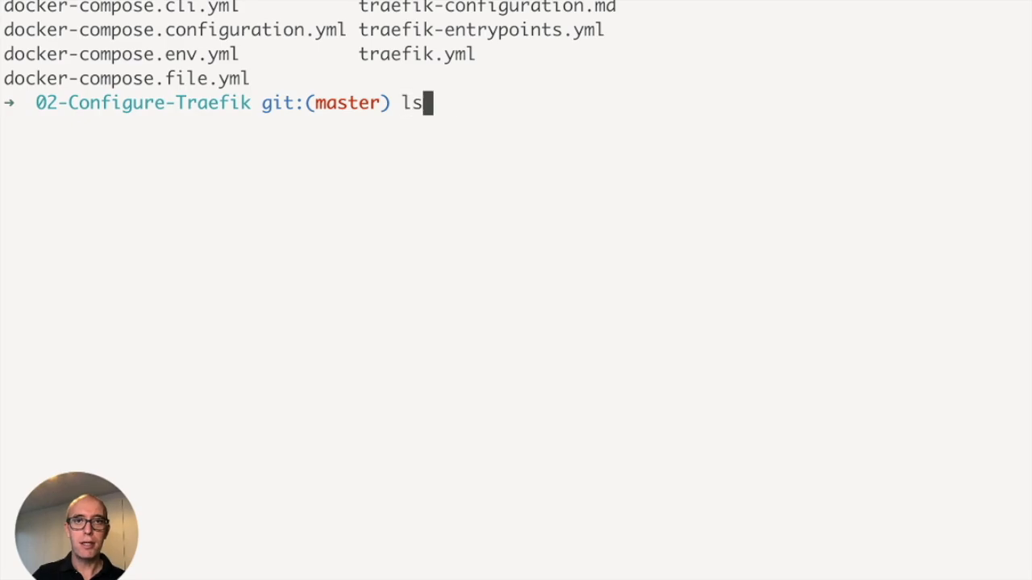
List the 02-Configure-Traefik files with ls -al and pick out docker-compose.configuration.yml.
text( -al)
key(Return)
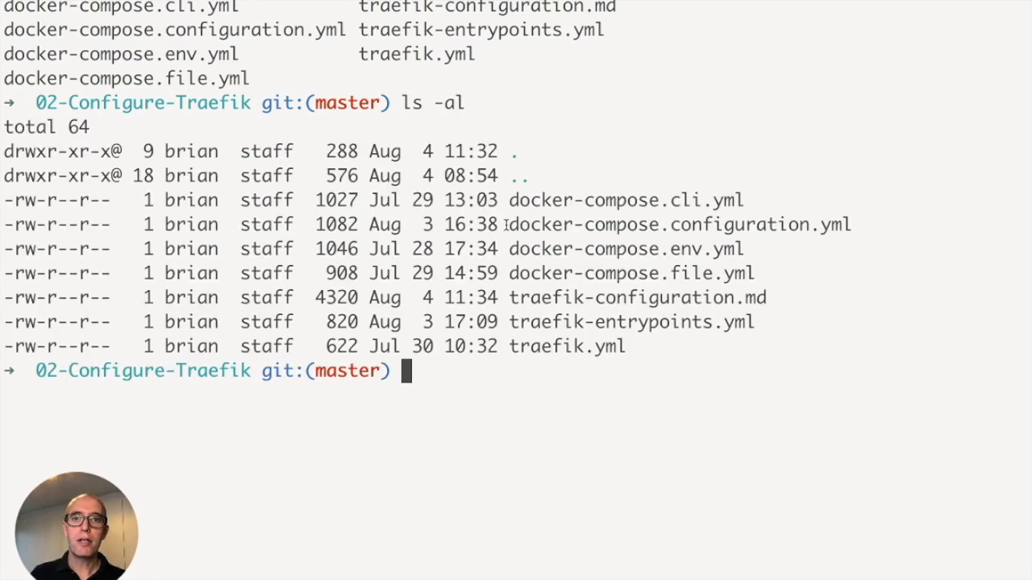
double_click(679, 224)
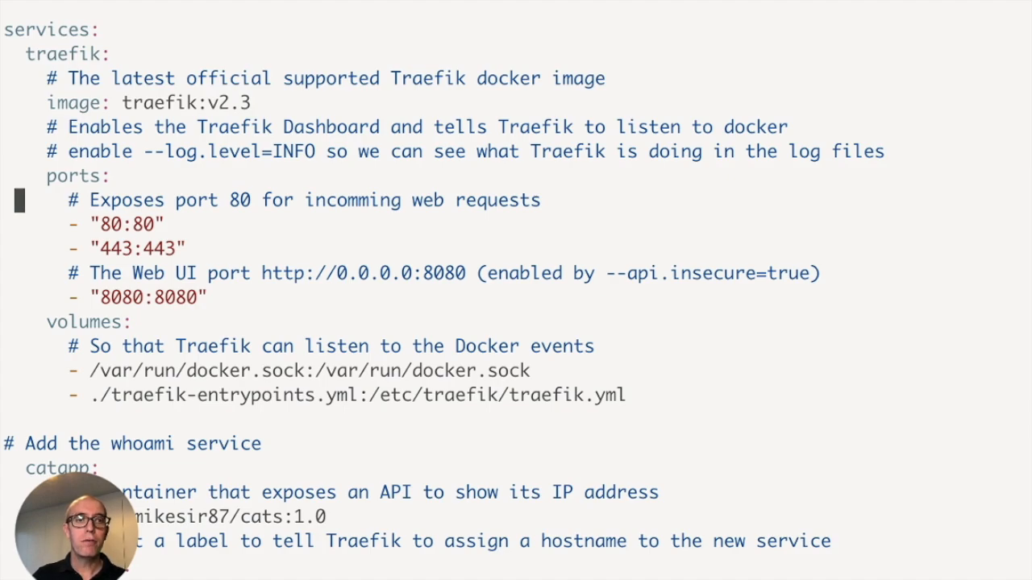
Review the compose file down to the catapp router rule and service port labels.
click(128, 248)
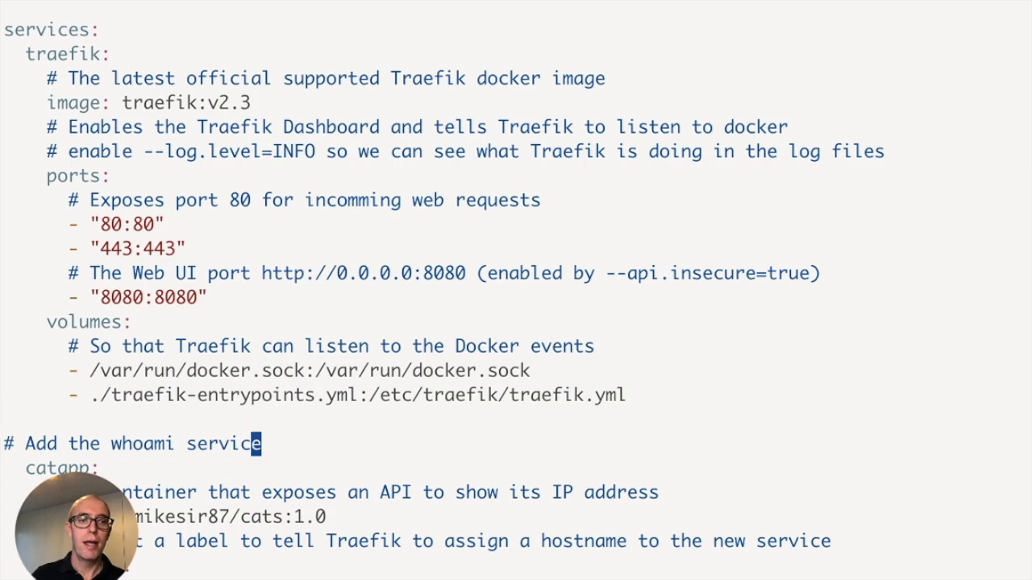
scroll(down, 3)
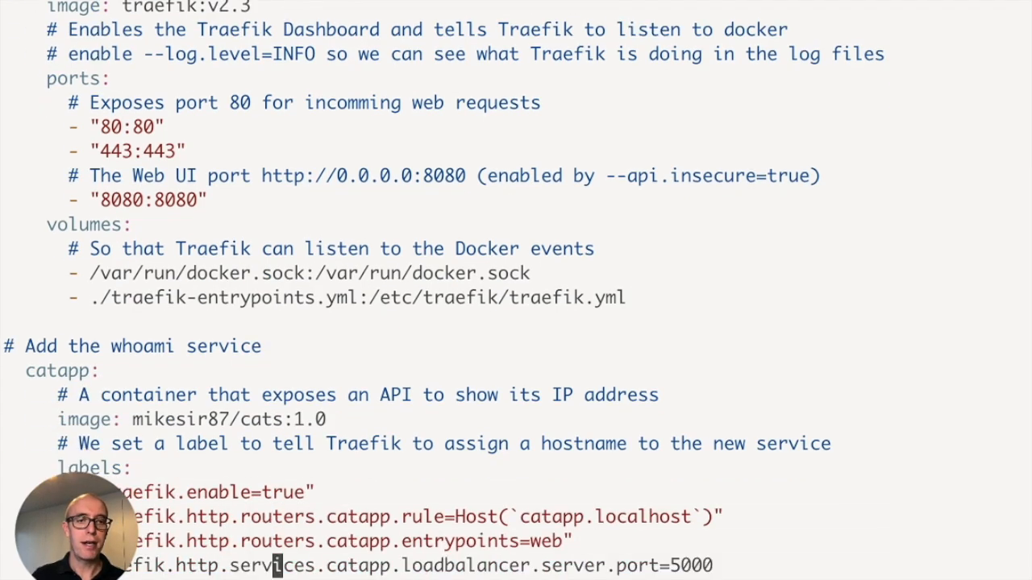
mouse_move(275, 395)
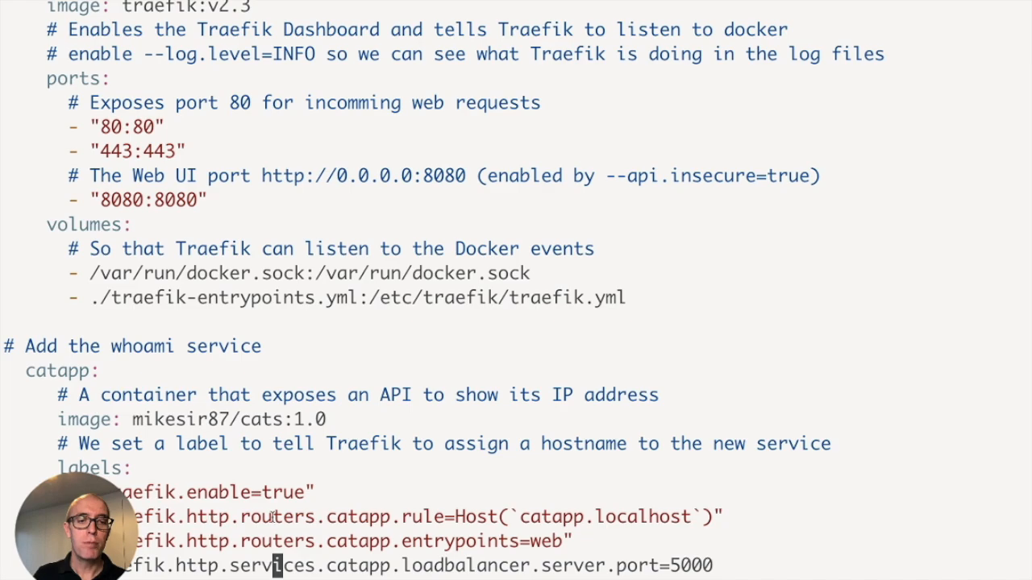
double_click(277, 517)
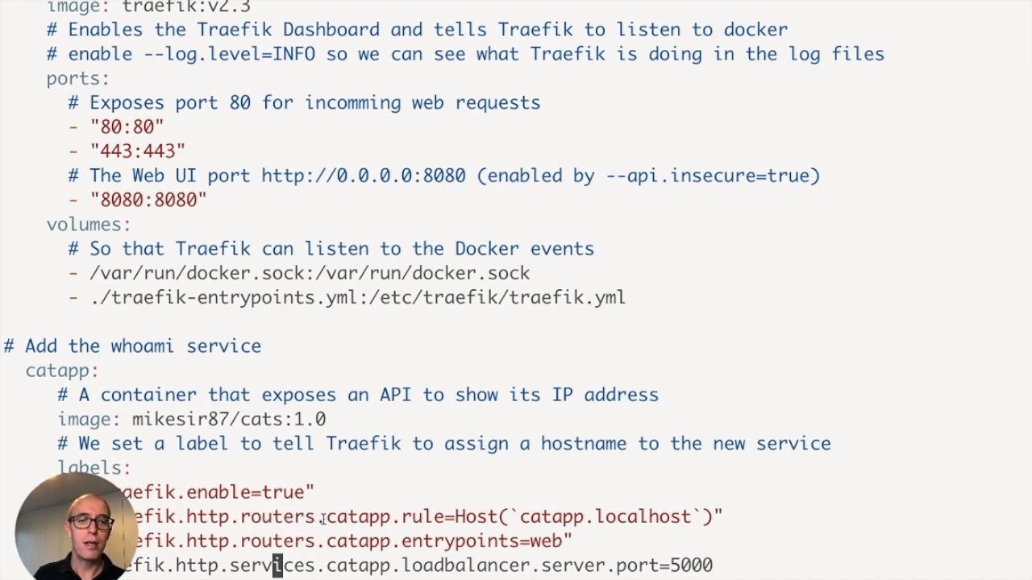
double_click(356, 517)
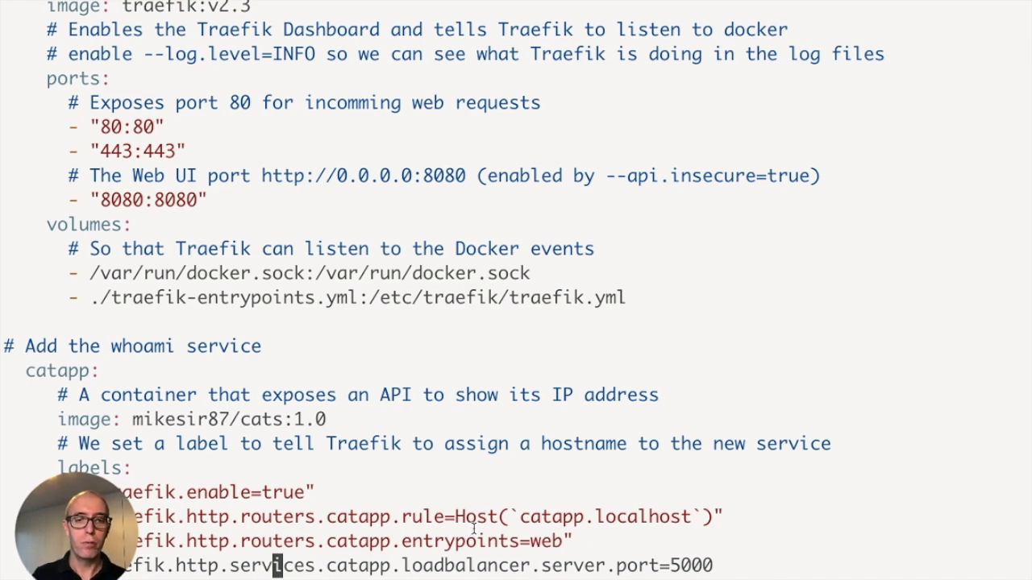
mouse_move(584, 538)
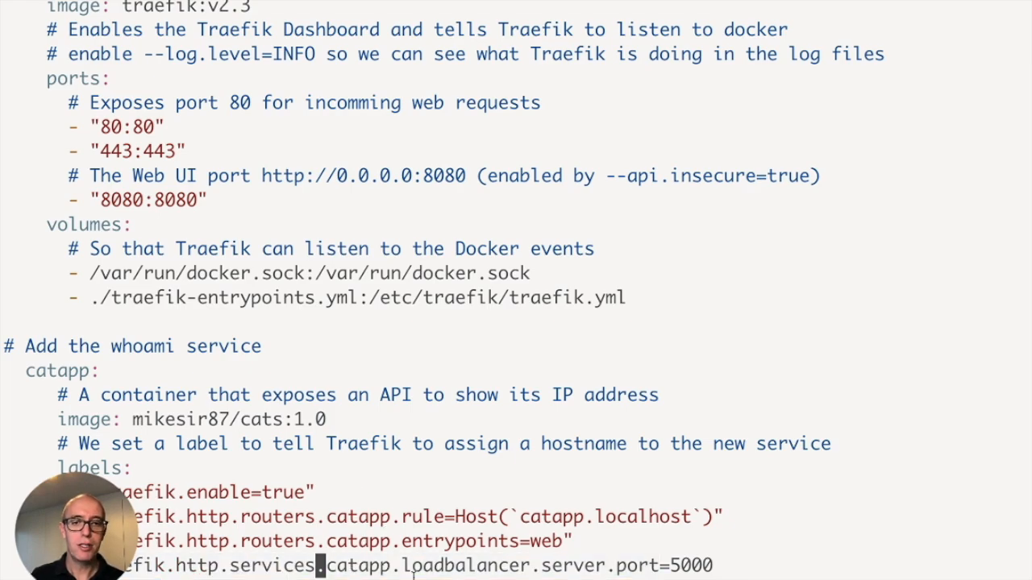
double_click(465, 565)
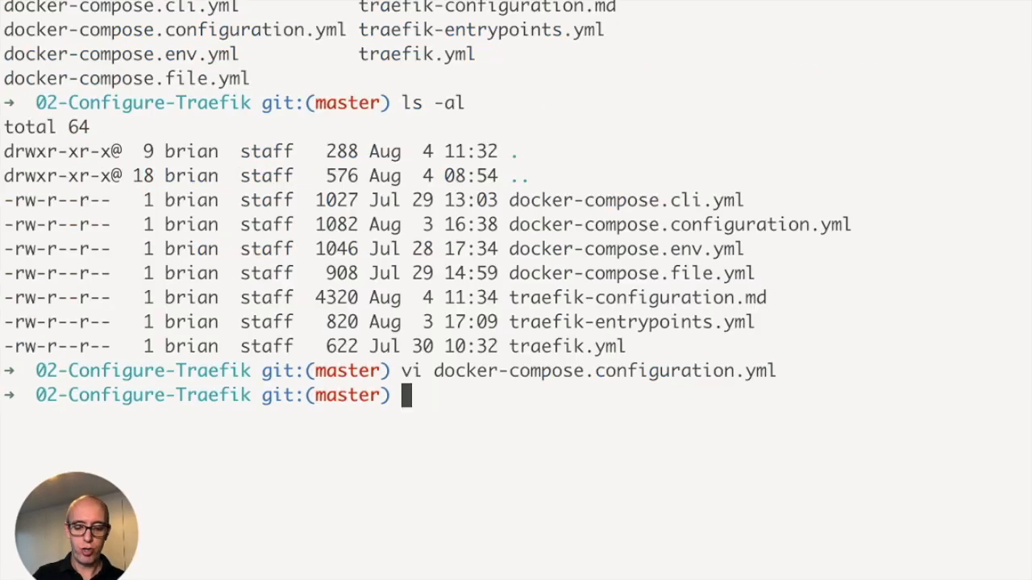
Open traefik-entrypoints.yml in vim.
text(vi traefik-entrypoints.yml)
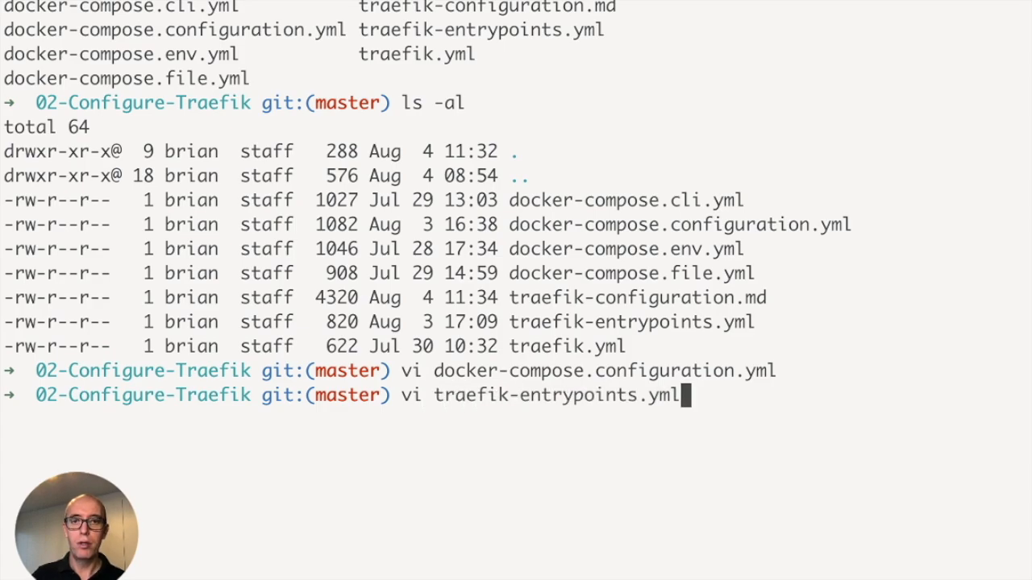
key(Return)
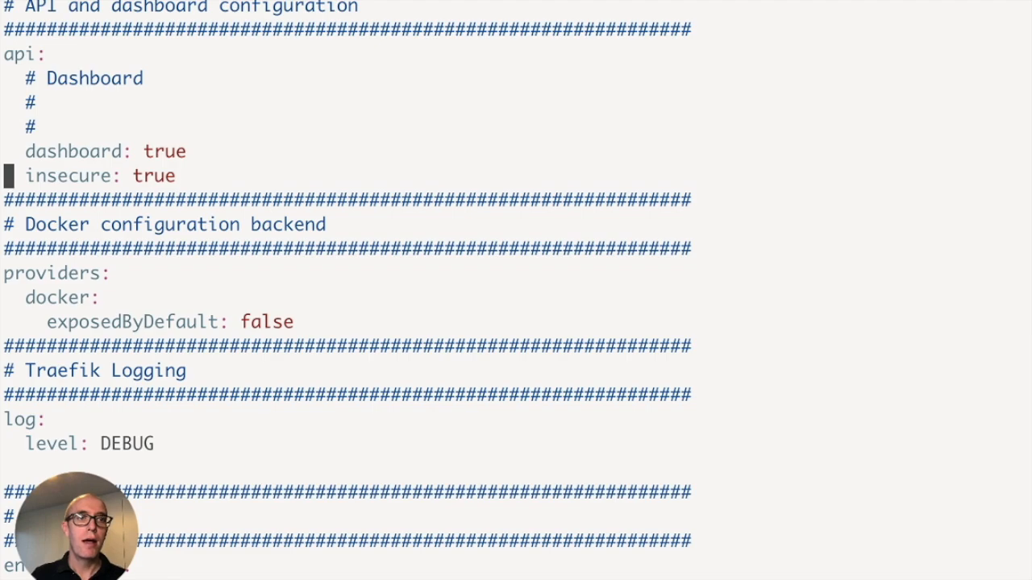
Scroll traefik-entrypoints.yml to the entryPoints block on ports 80 and 443.
click(169, 176)
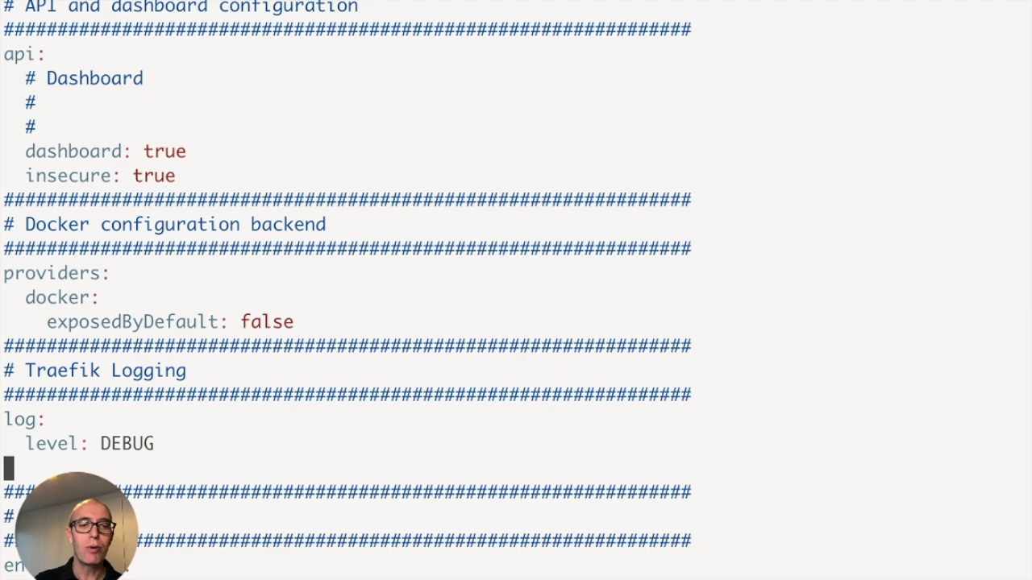
scroll(up, 3)
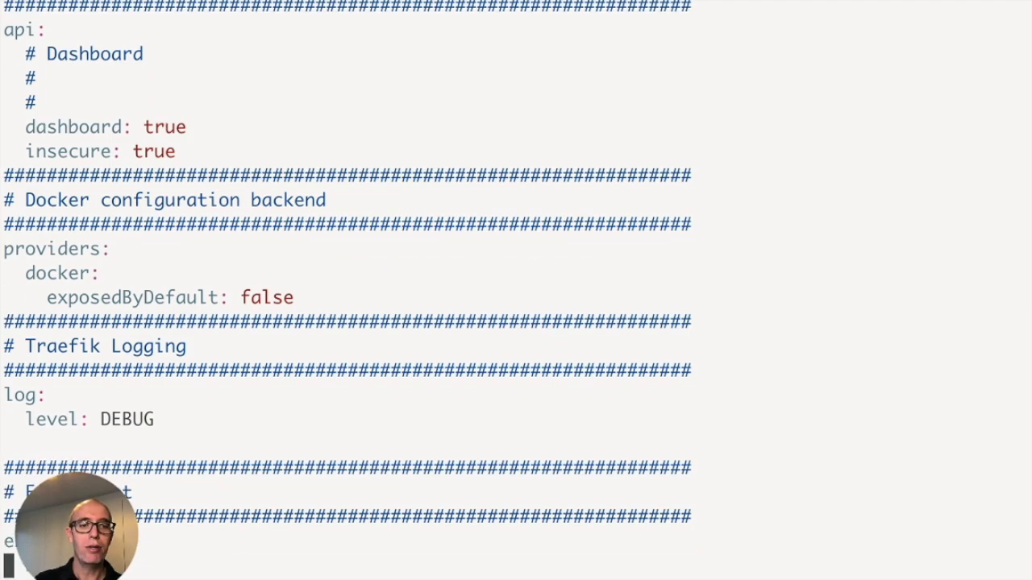
scroll(down, 3)
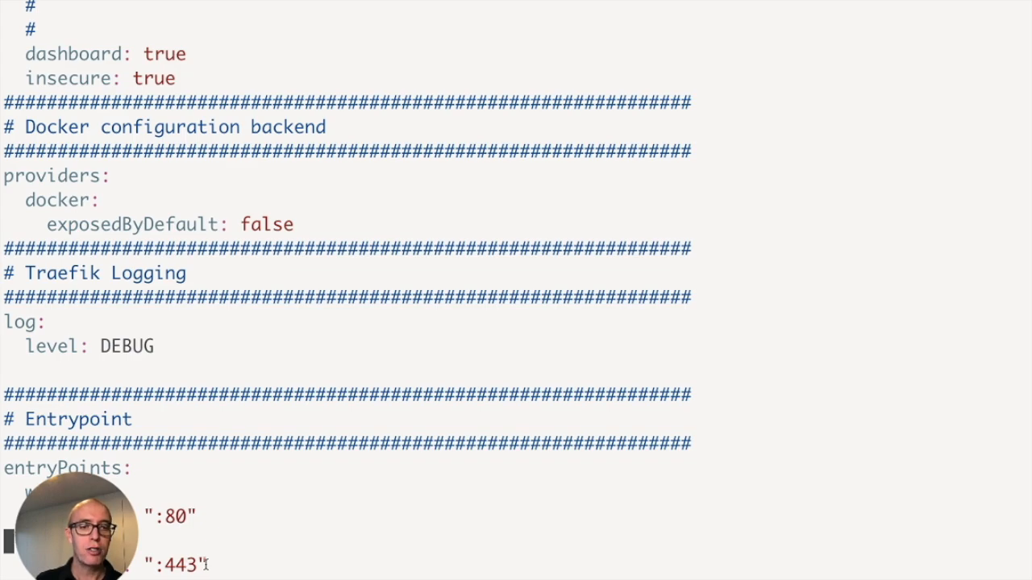
mouse_move(235, 500)
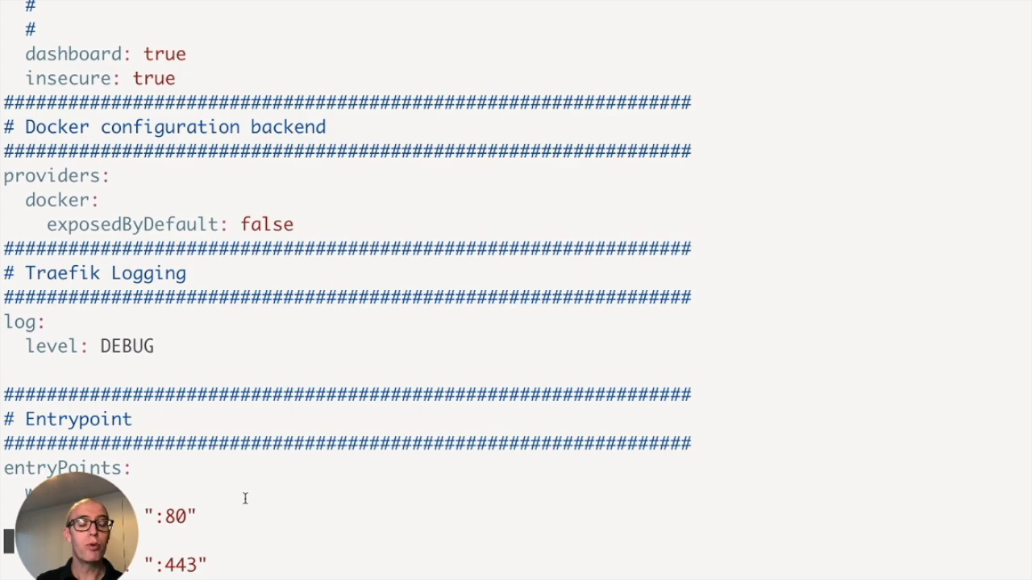
mouse_move(244, 454)
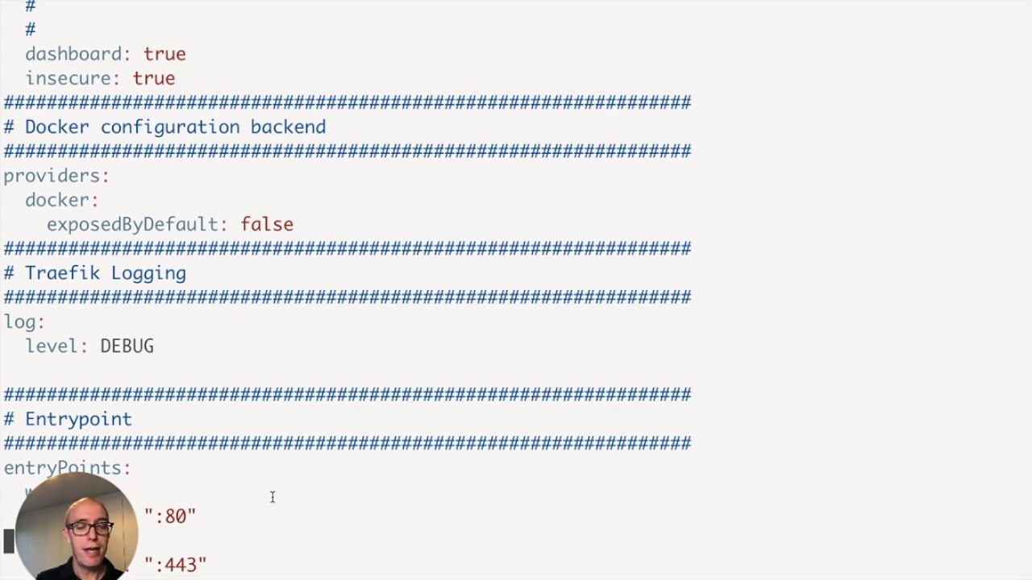
mouse_move(288, 482)
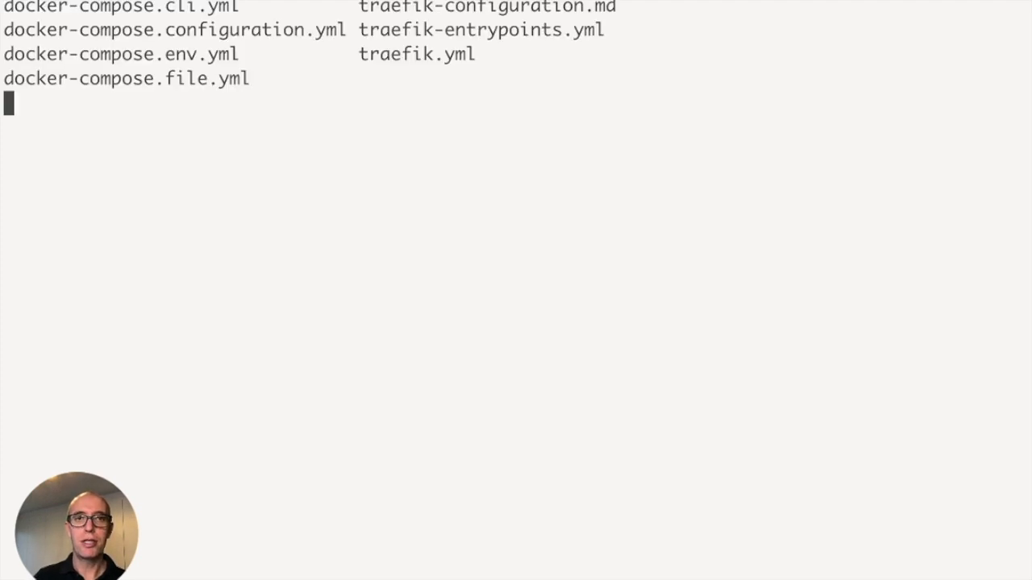
Deploy the traefik stack from docker-compose.configuration.yml.
key(Return)
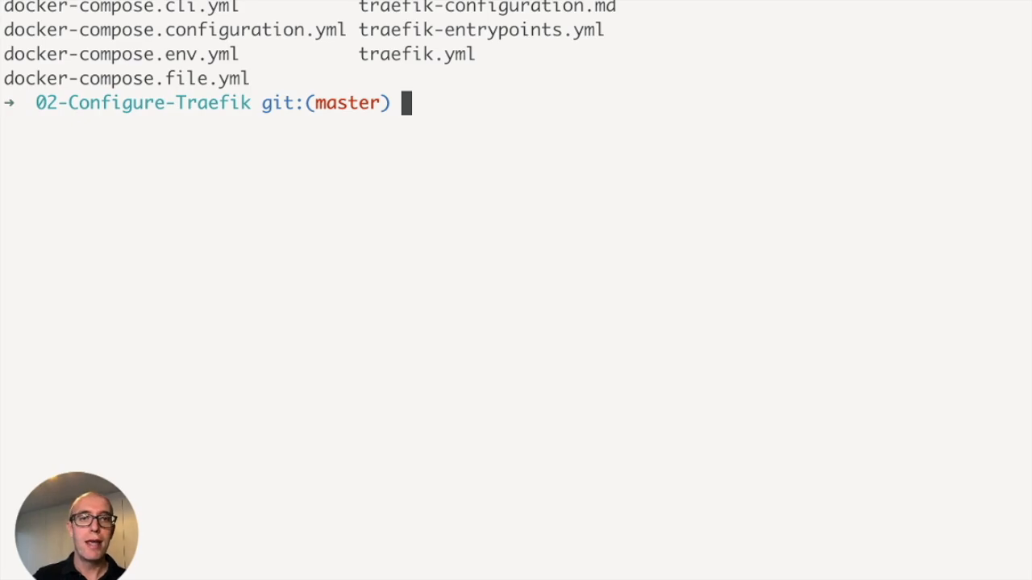
text(docker stack rm traefik)
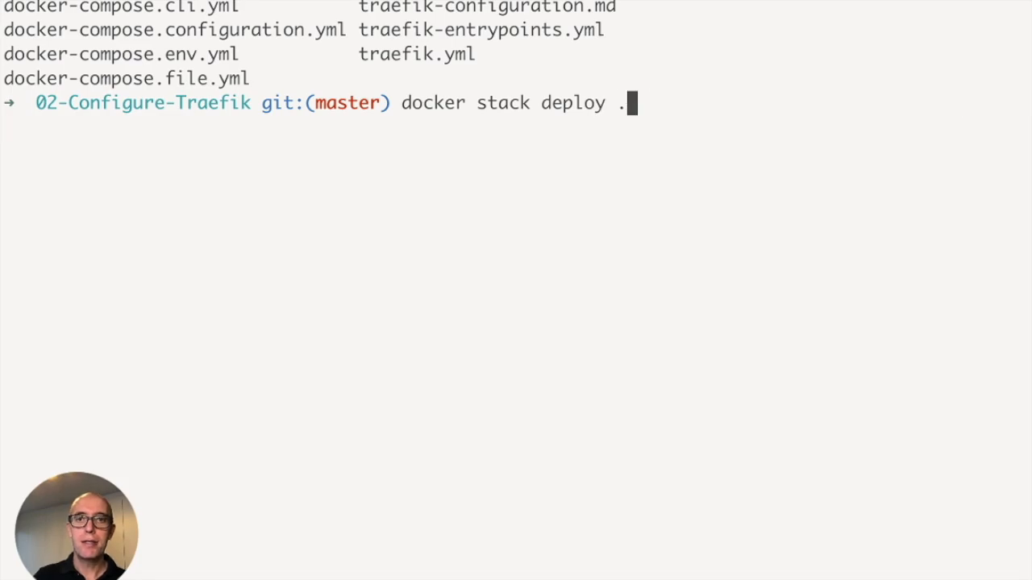
text(c docker-compose.configuration.yml traefik)
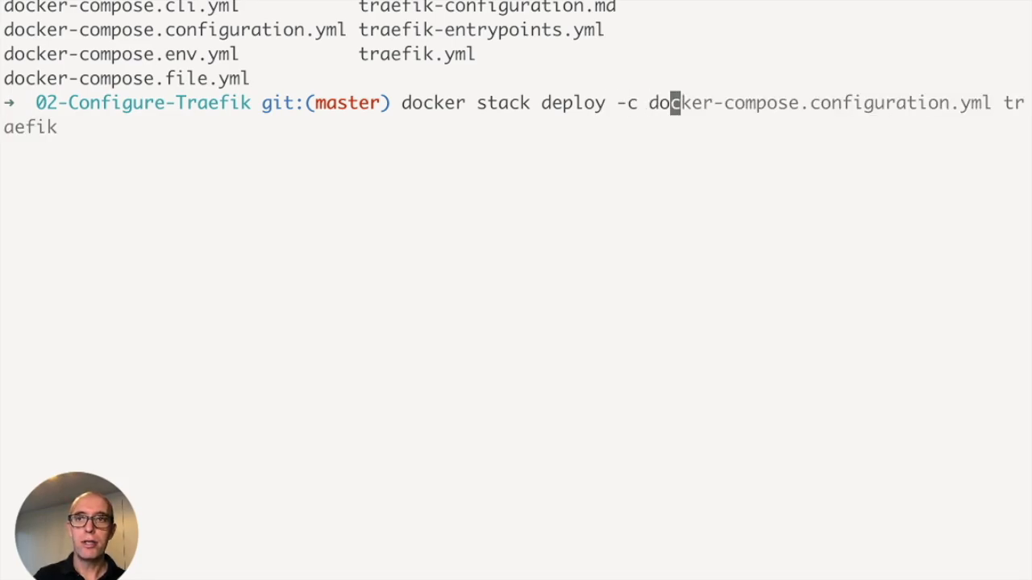
key(End)
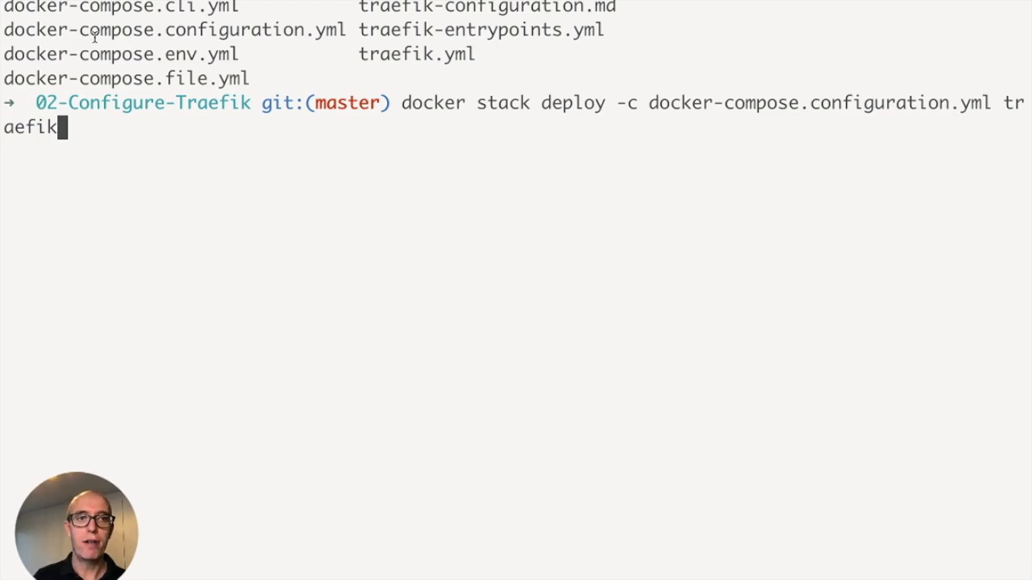
key(Return)
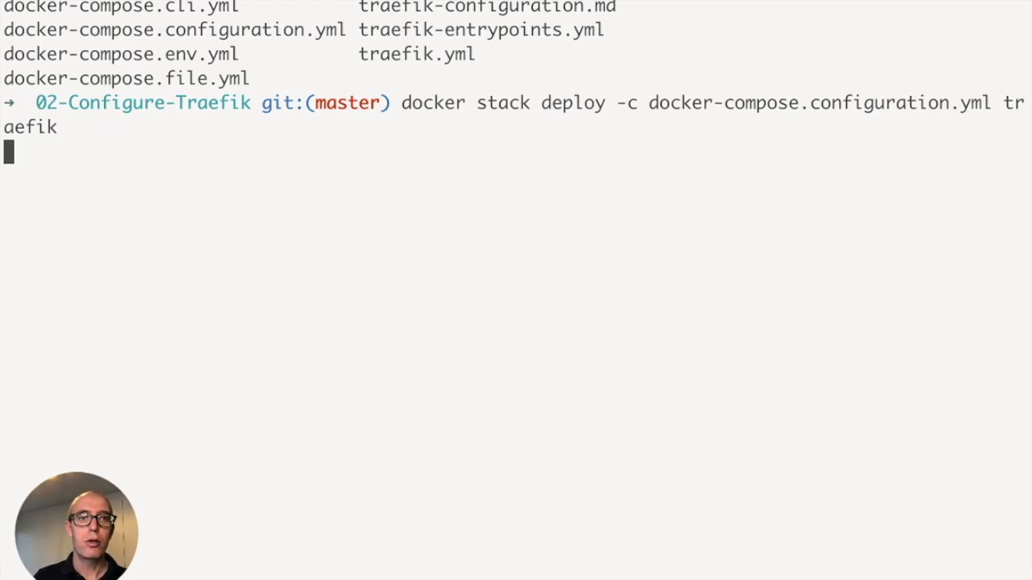
key(Return)
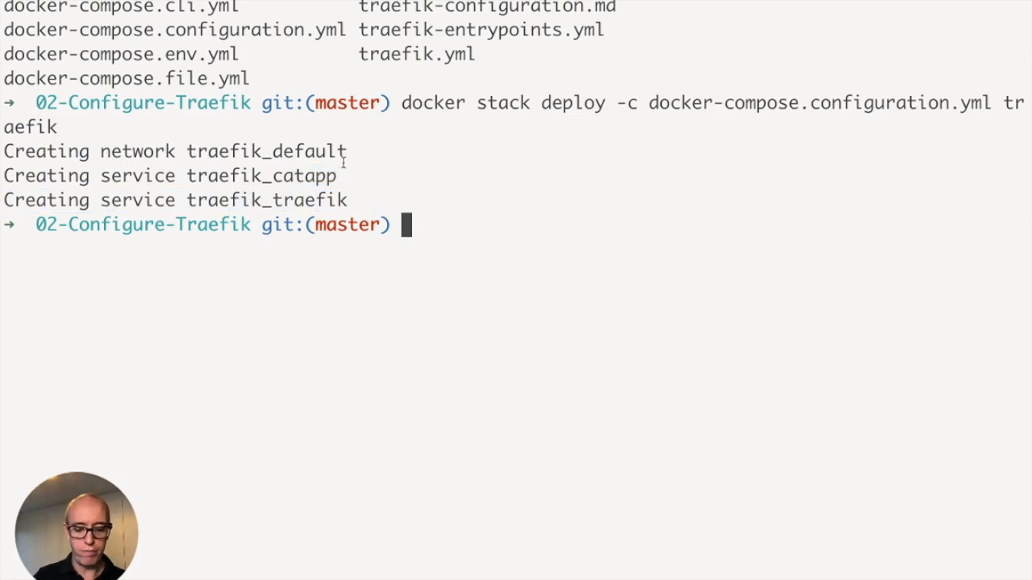
List the traefik stack tasks to confirm traefik and catapp are running.
key(Up)
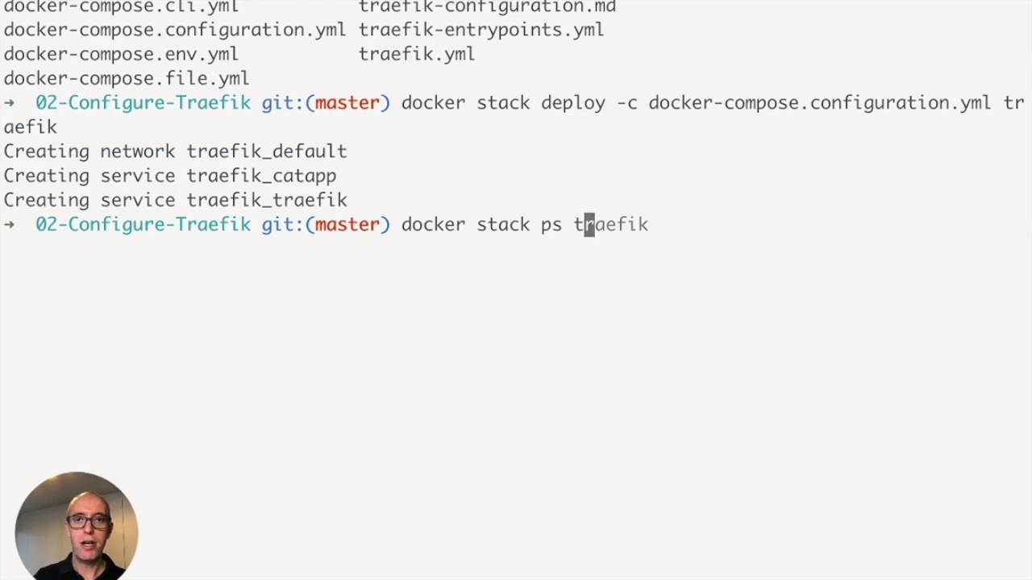
key(Return)
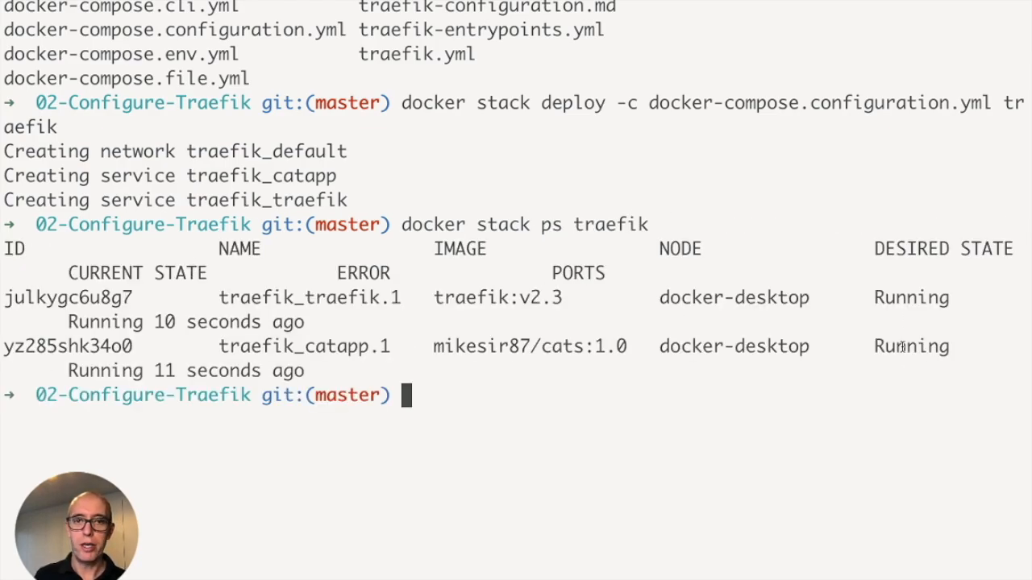
double_click(911, 297)
text(0)
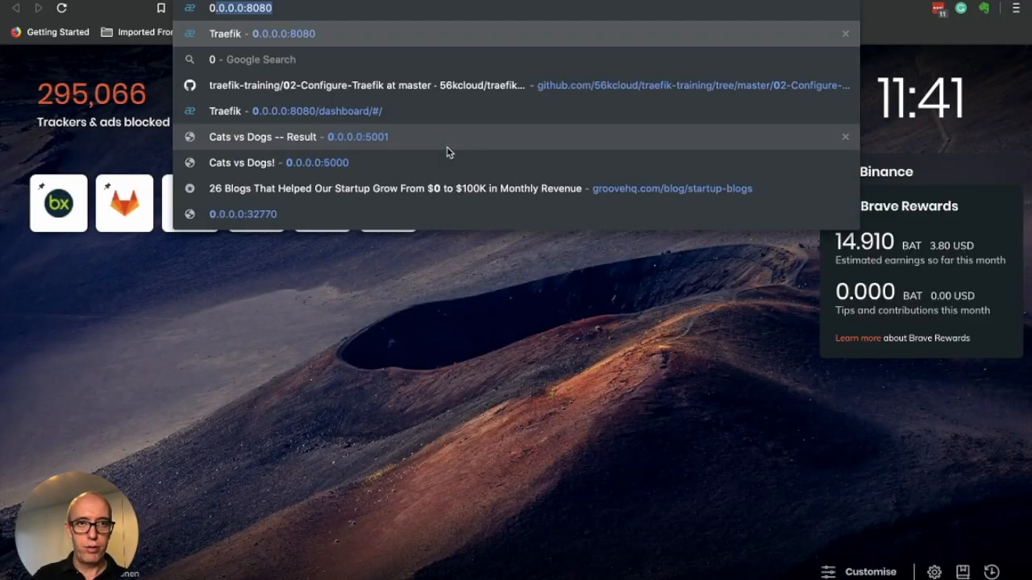
Load the Traefik dashboard at 0.0.0.0:8080 and explore the HTTP routers list.
click(316, 110)
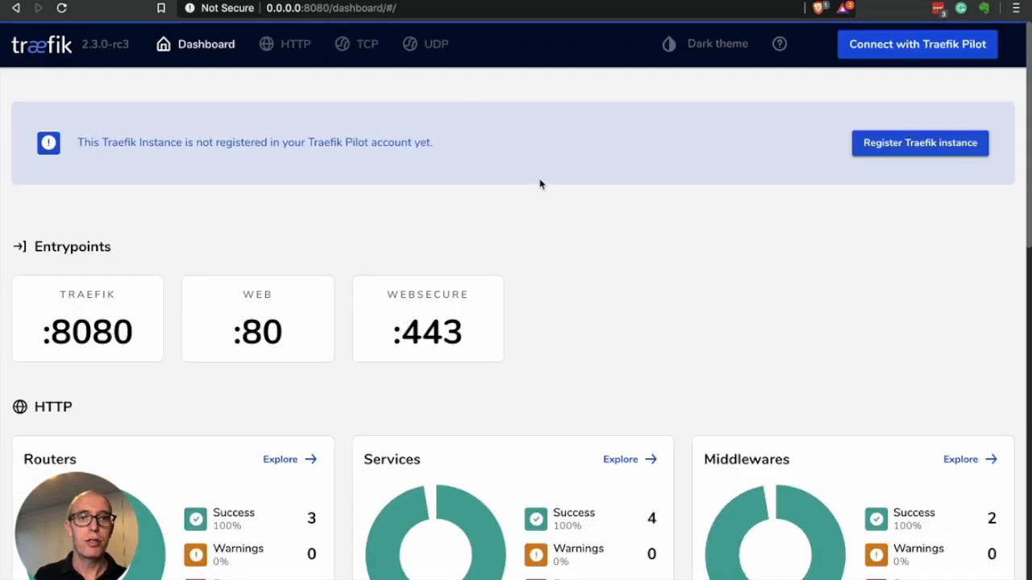
mouse_move(39, 234)
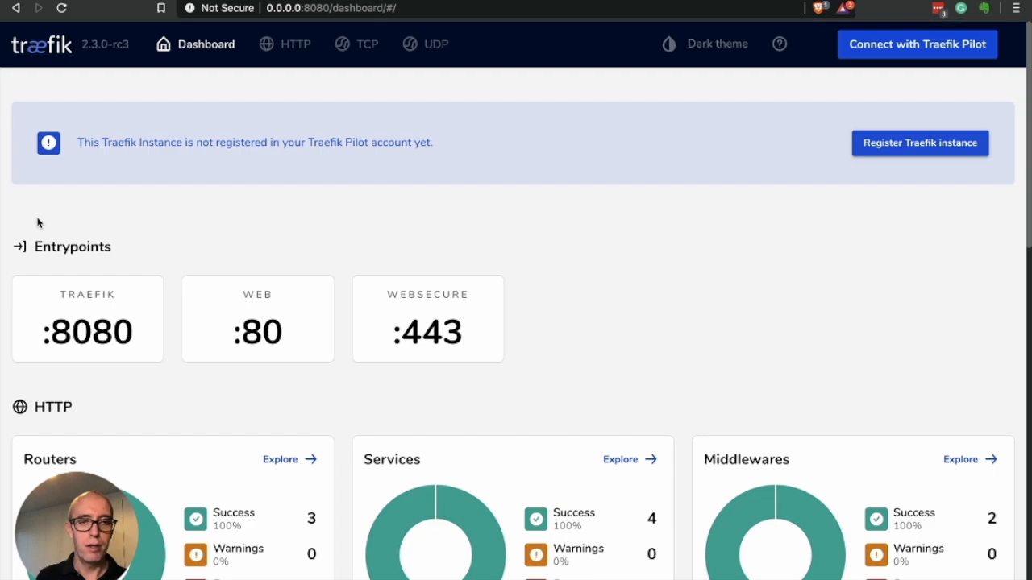
mouse_move(50, 279)
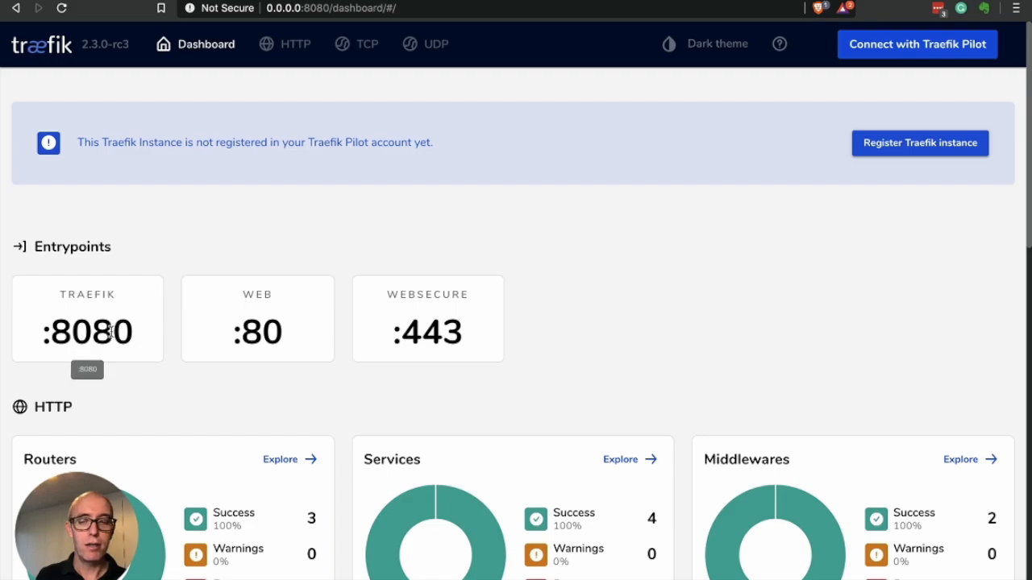
mouse_move(242, 295)
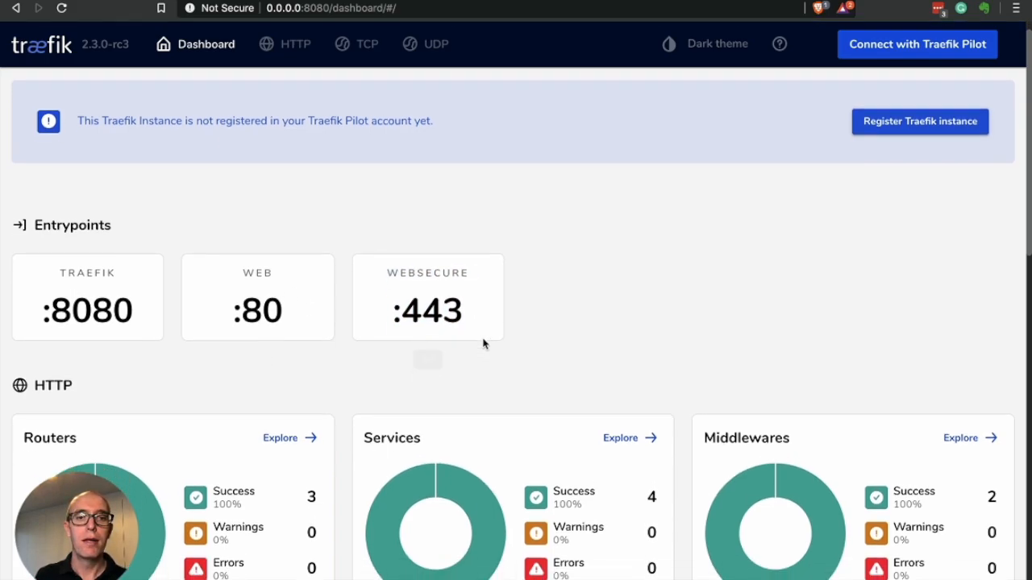
scroll(down, 3)
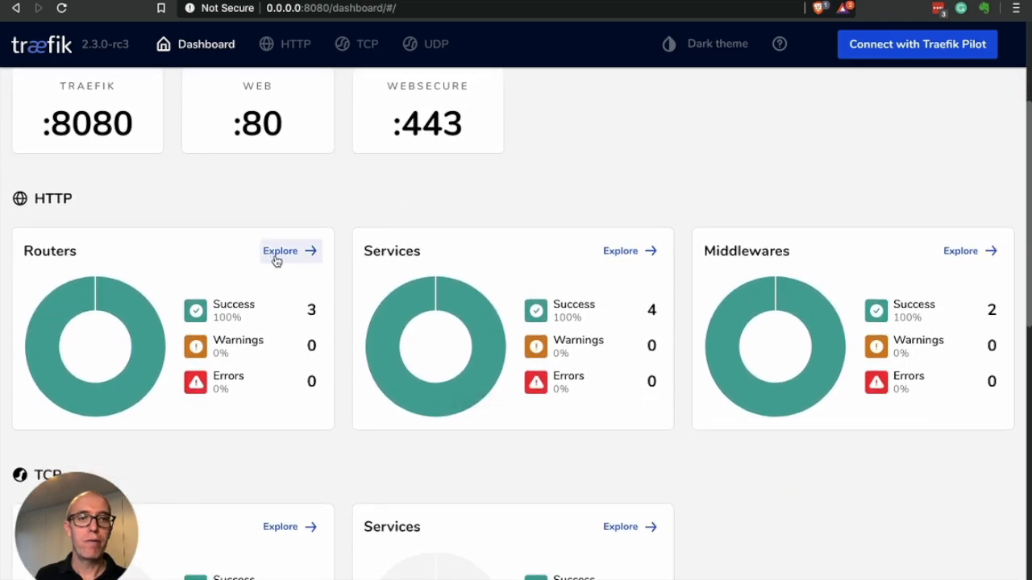
mouse_move(629, 251)
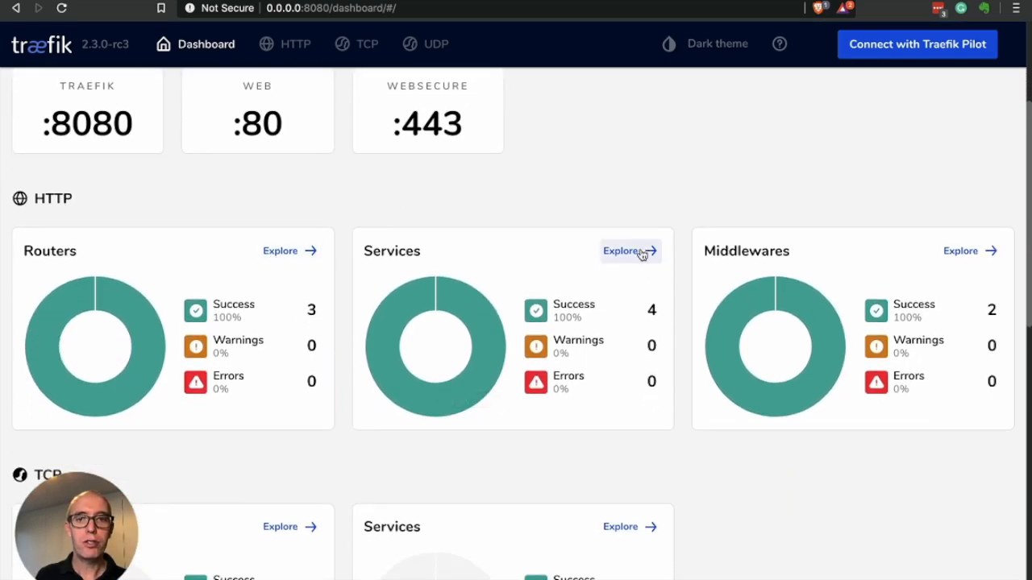
mouse_move(281, 251)
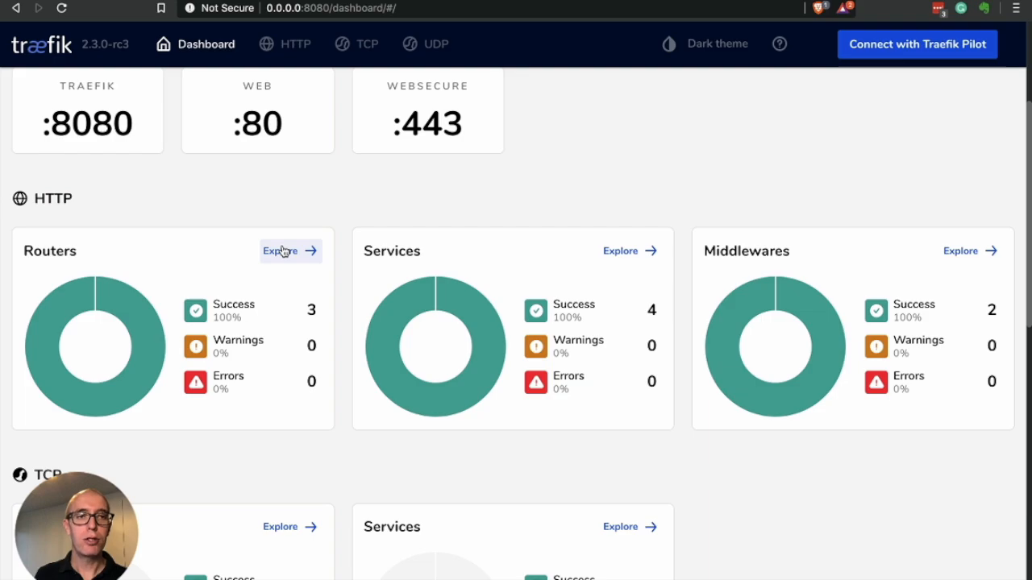
click(280, 251)
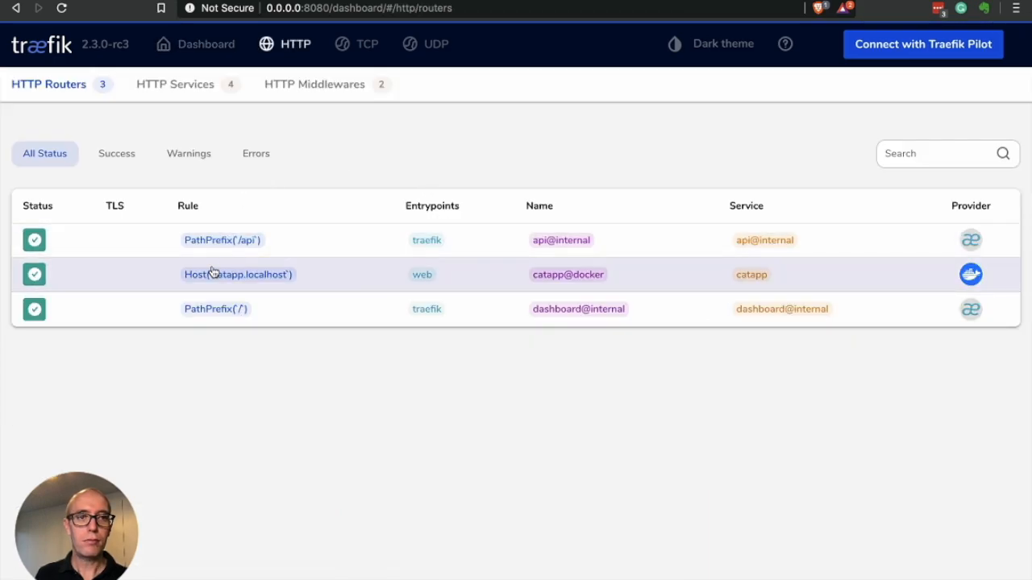
mouse_move(225, 276)
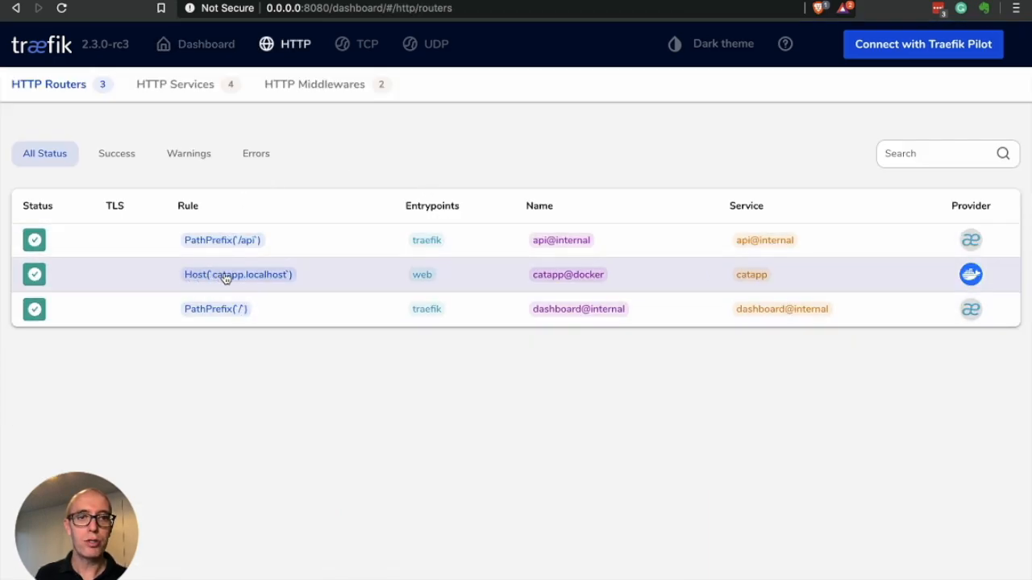
mouse_move(307, 282)
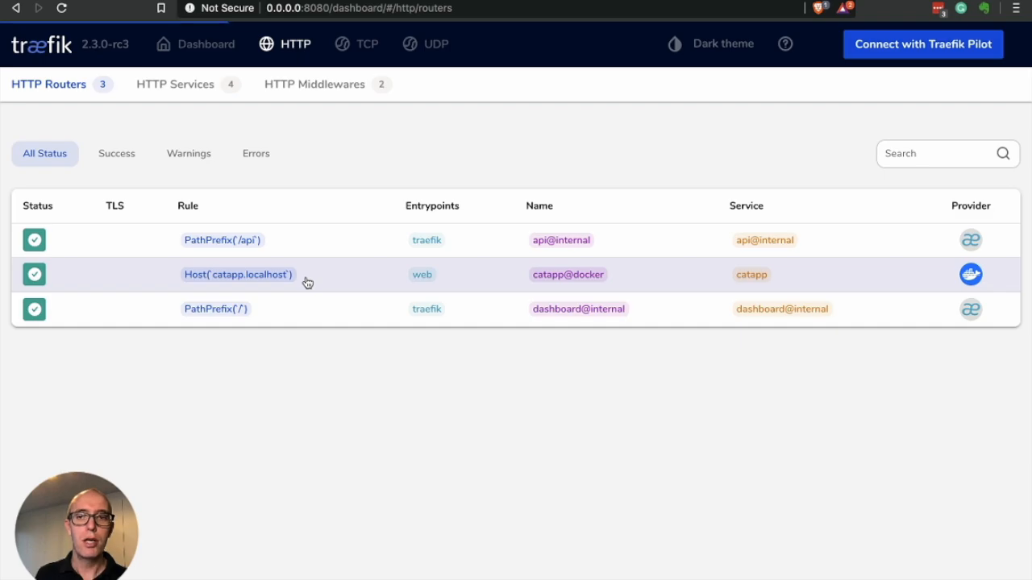
Open the catapp.localhost router details: web :80 to catapp service, no TLS or middlewares.
click(238, 274)
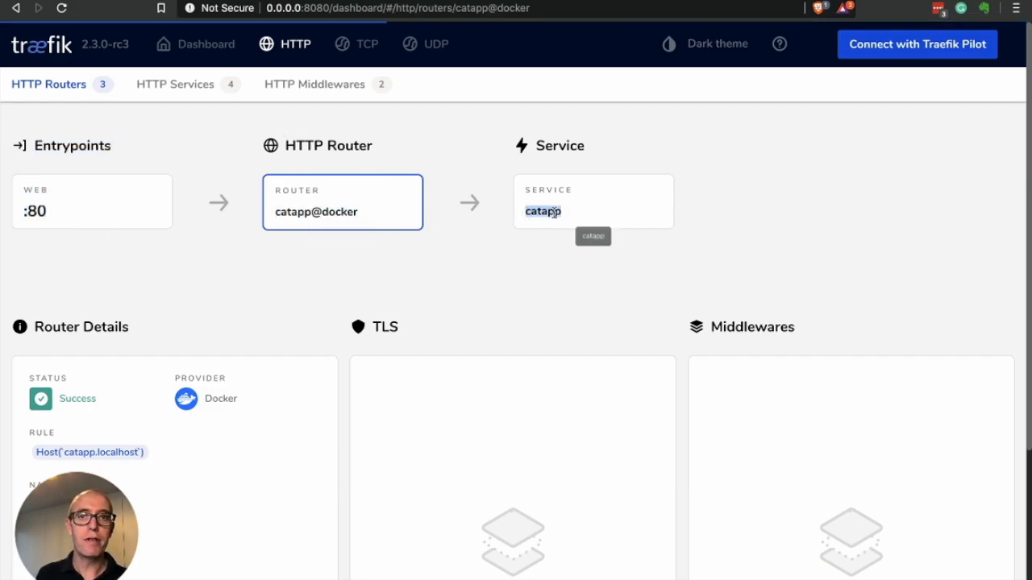
scroll(down, 3)
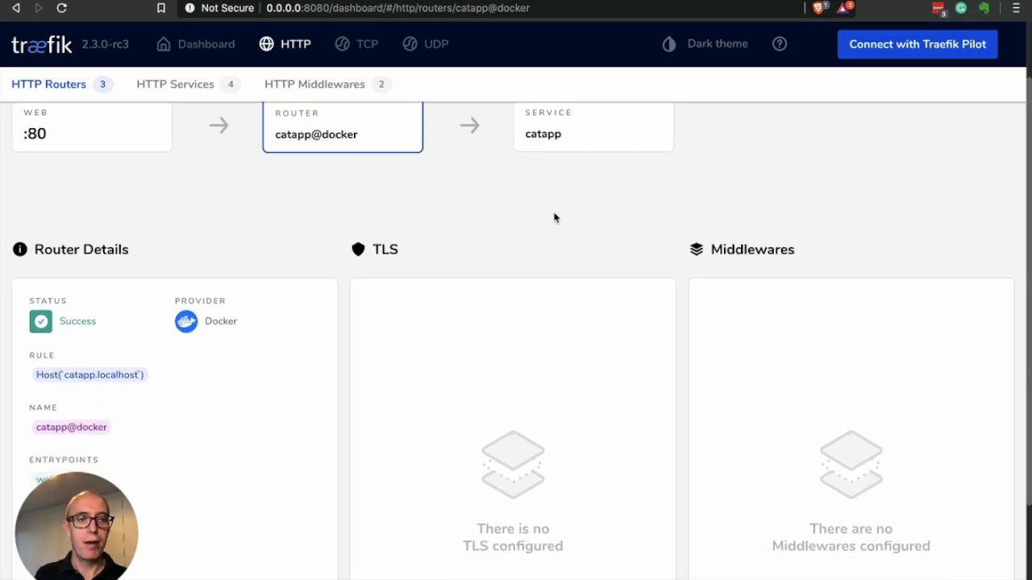
scroll(down, 3)
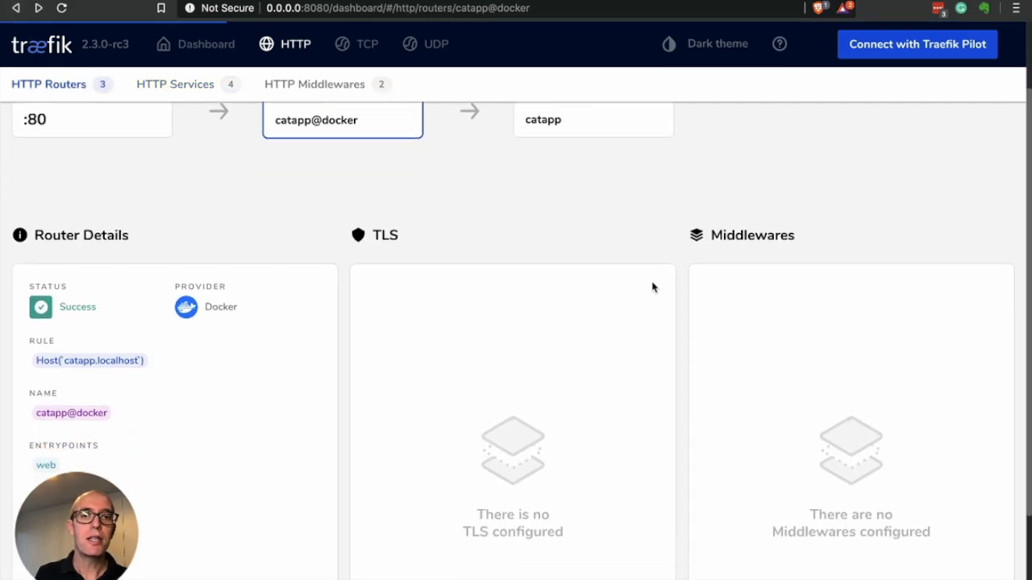
mouse_move(452, 426)
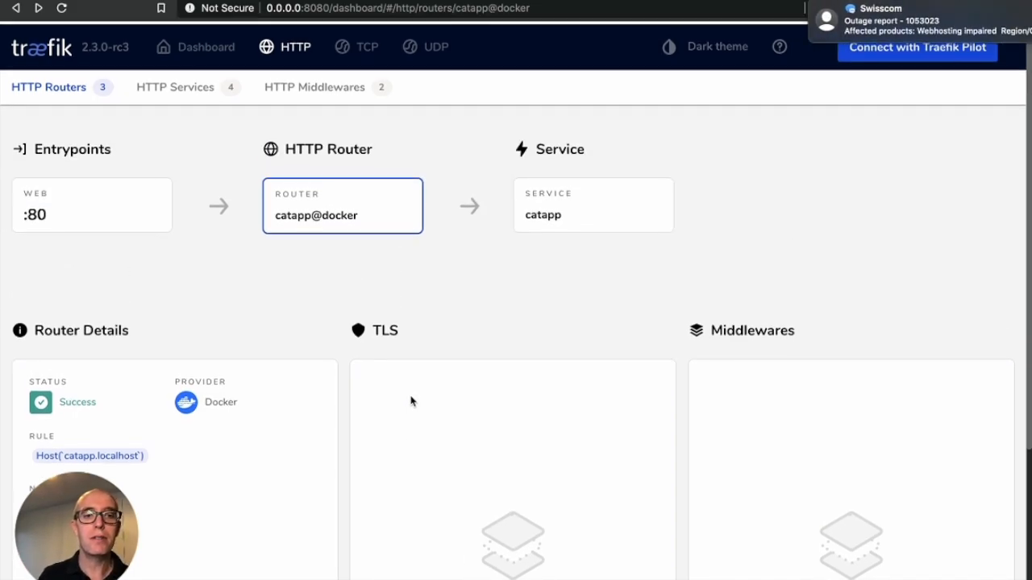
scroll(down, 3)
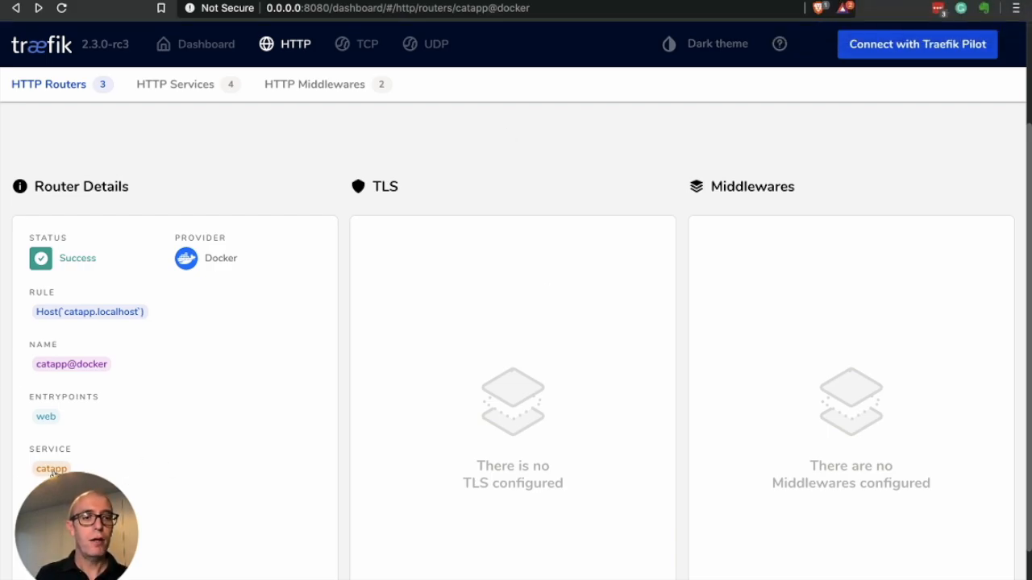
mouse_move(729, 207)
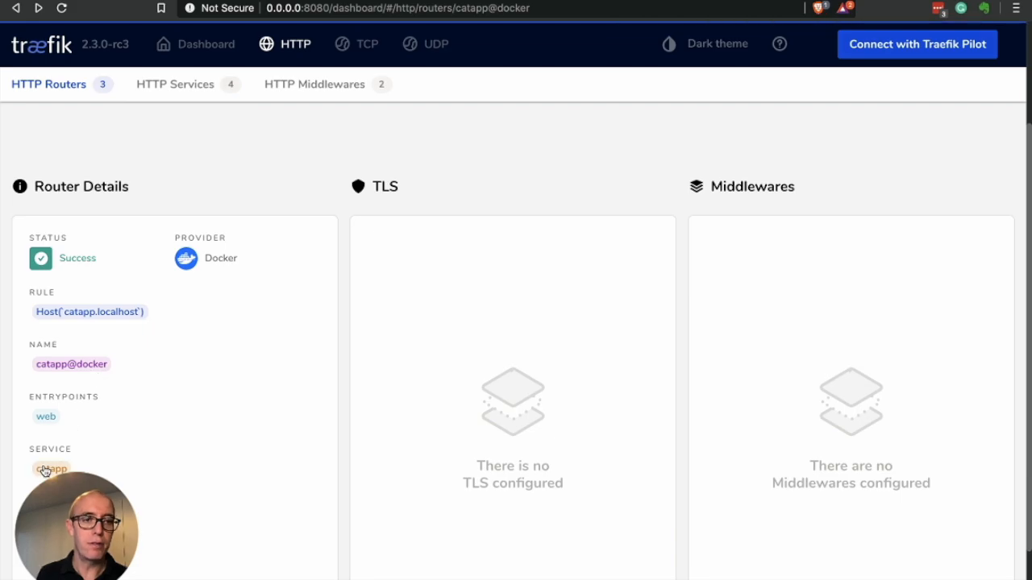
click(50, 468)
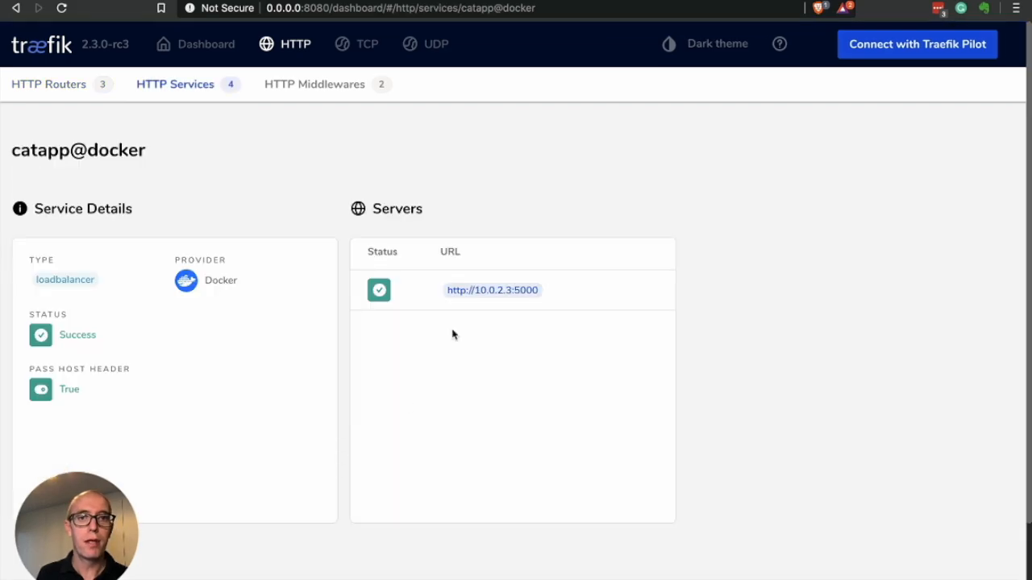
mouse_move(104, 123)
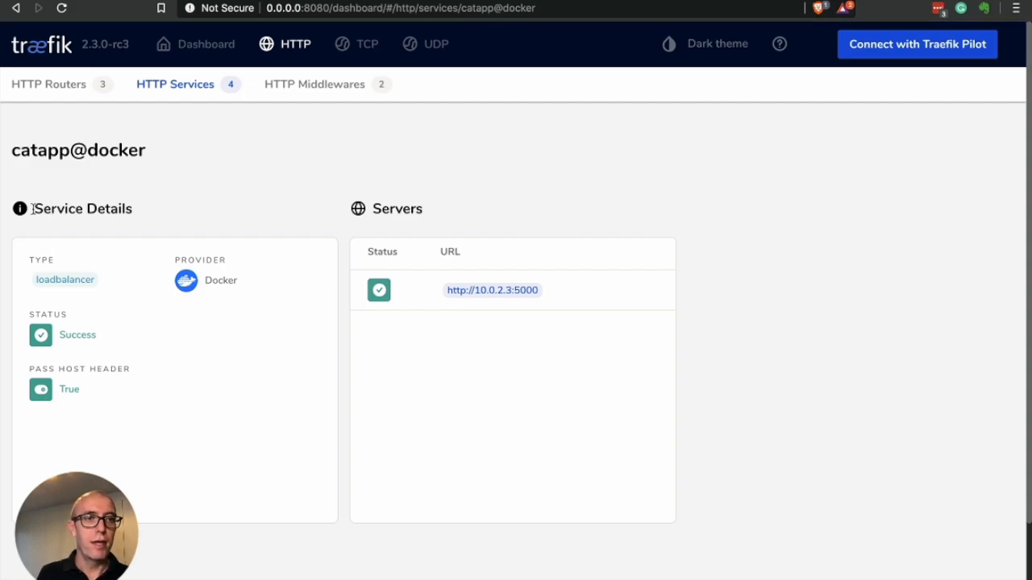
double_click(65, 280)
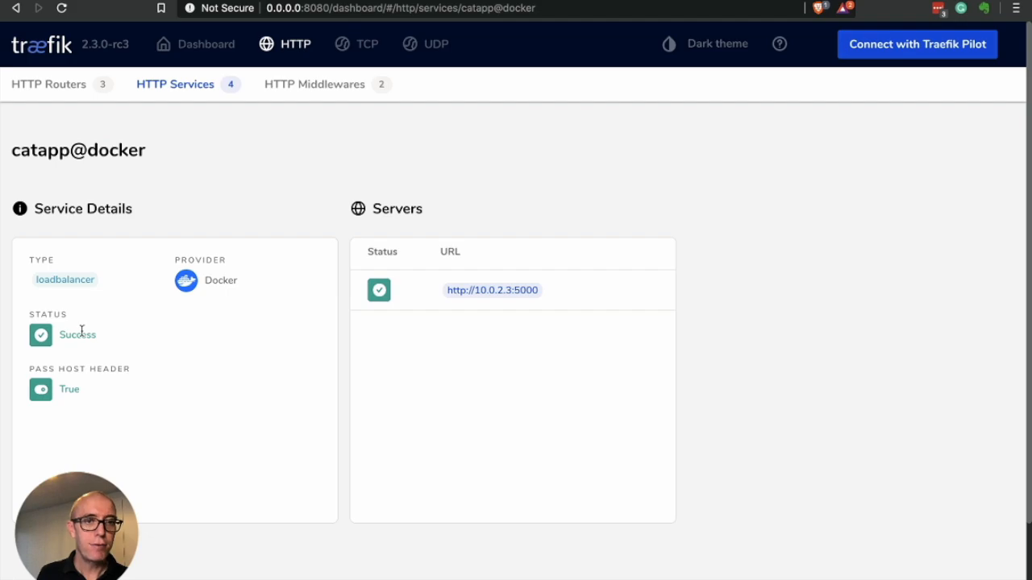
scroll(down, 3)
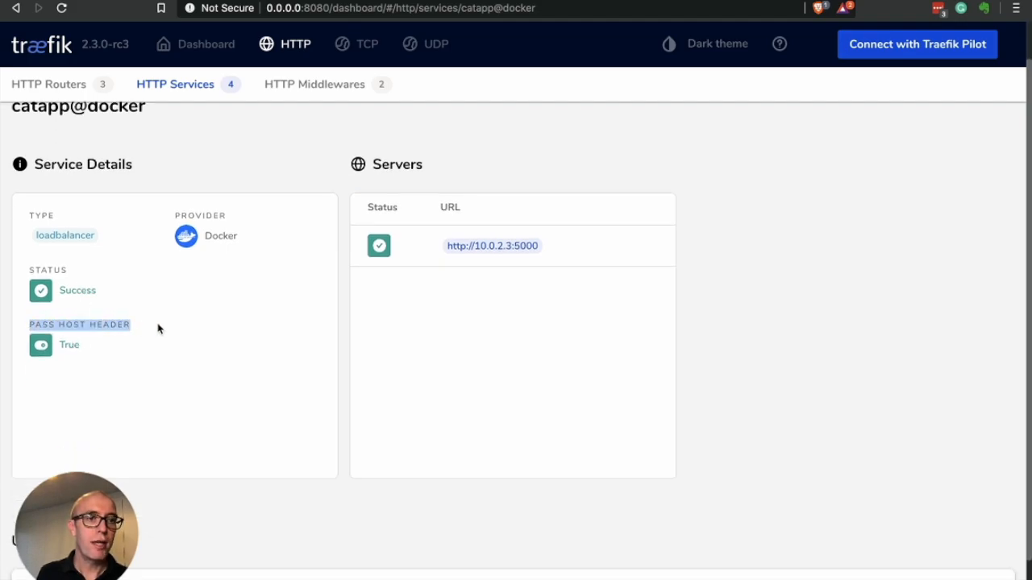
scroll(down, 3)
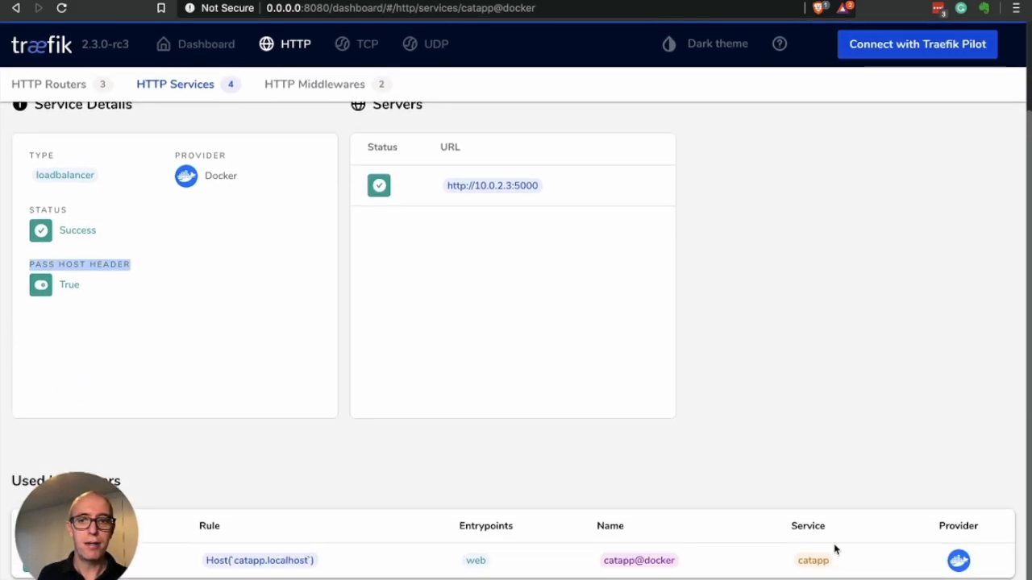
mouse_move(277, 453)
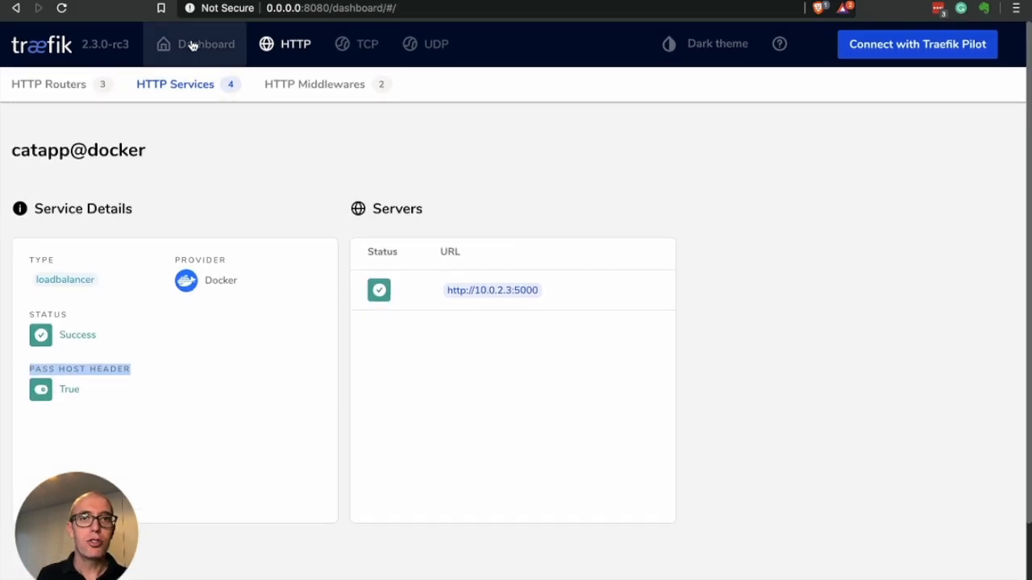
From the dashboard overview, open catapp@docker among the four HTTP services down to Used by Routers.
click(206, 44)
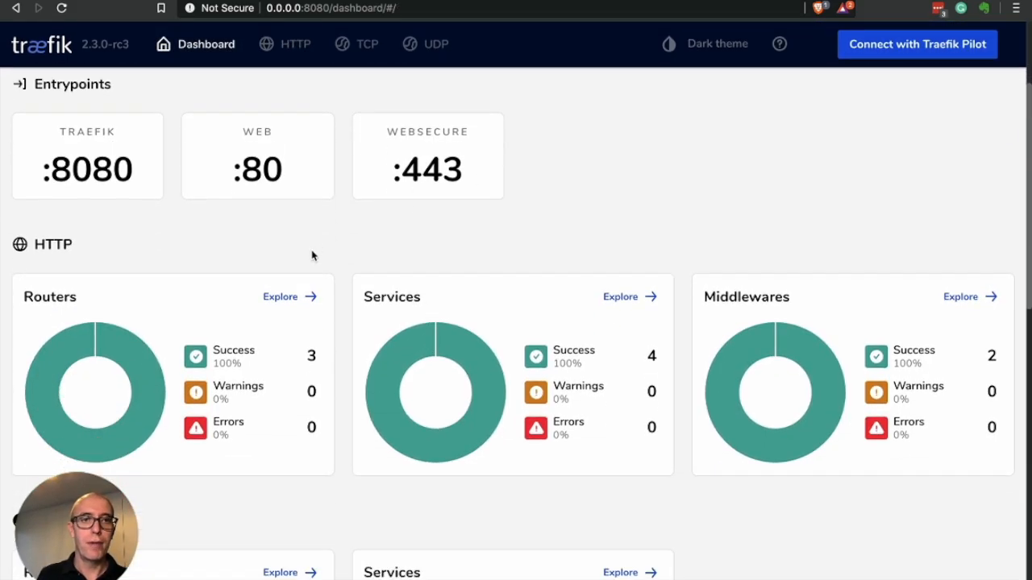
scroll(down, 3)
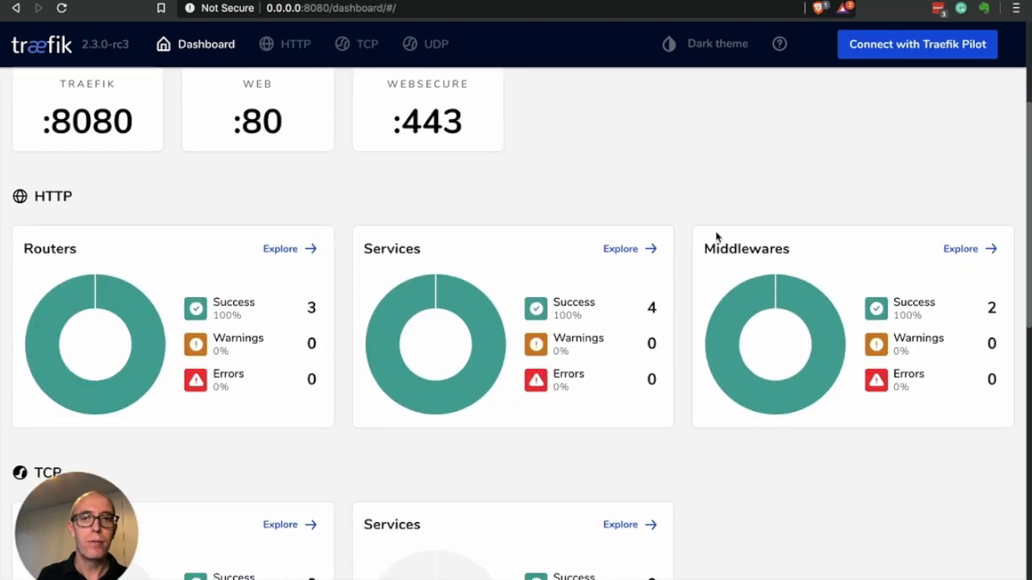
mouse_move(528, 282)
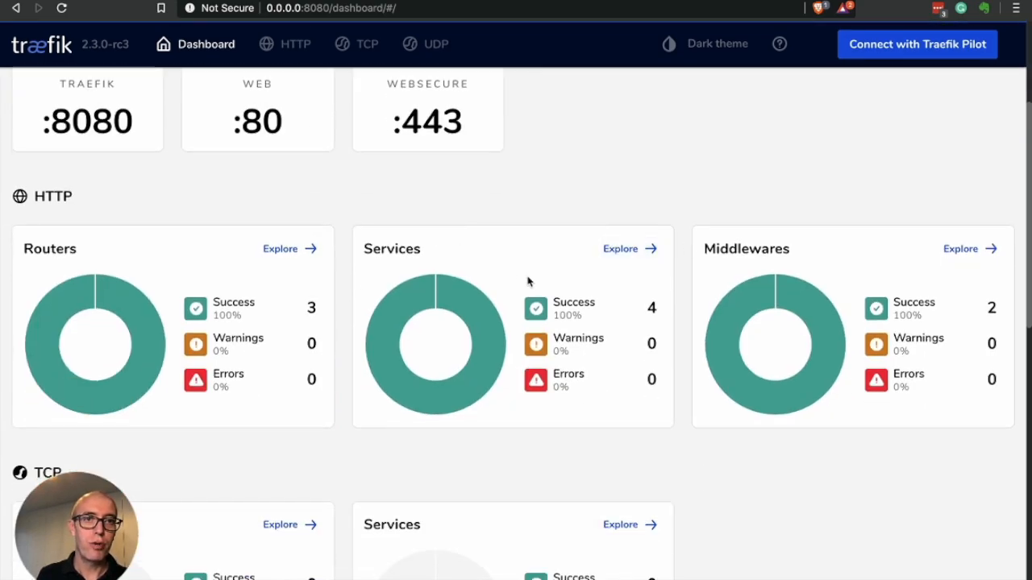
scroll(up, 3)
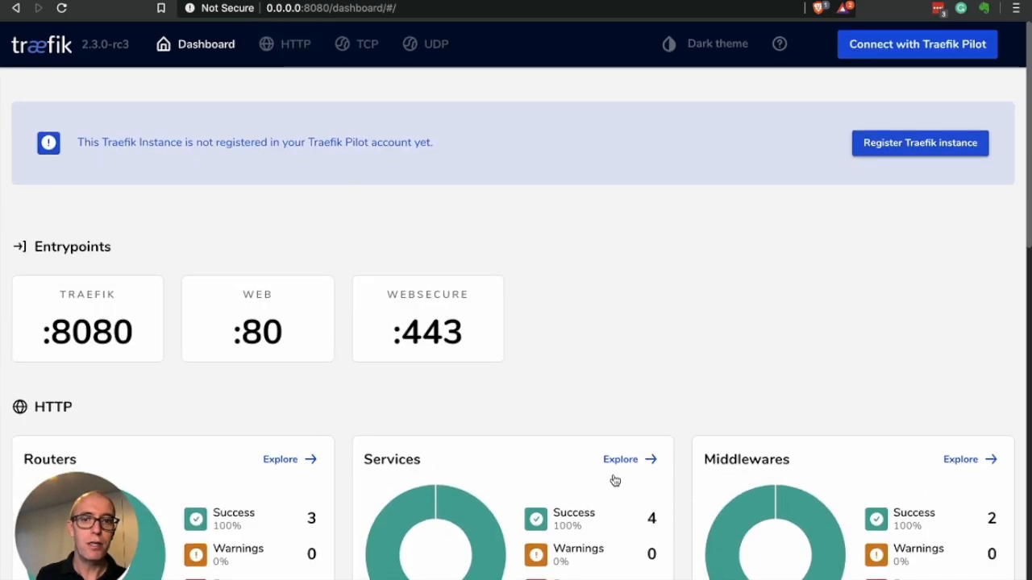
click(621, 458)
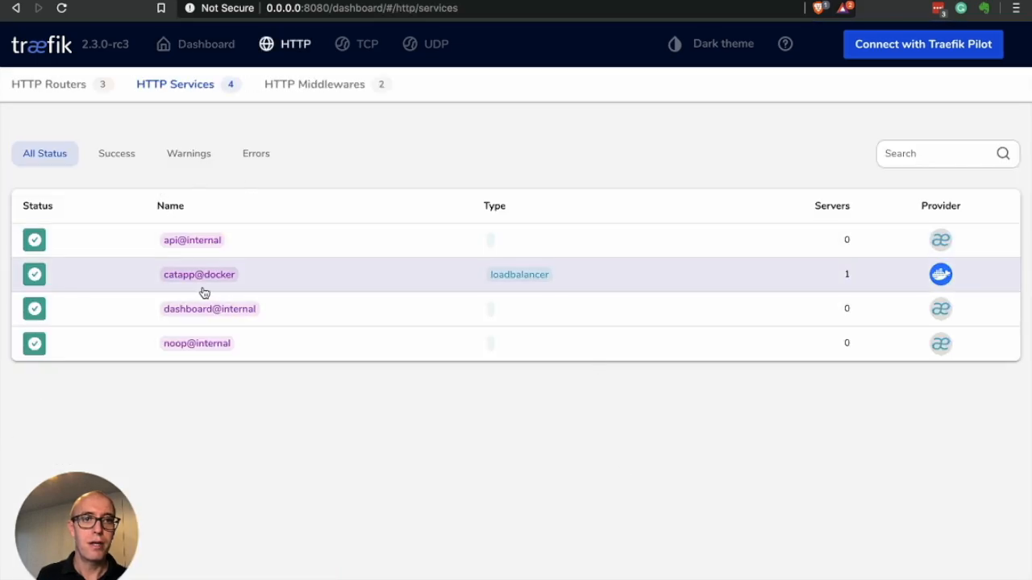
click(200, 274)
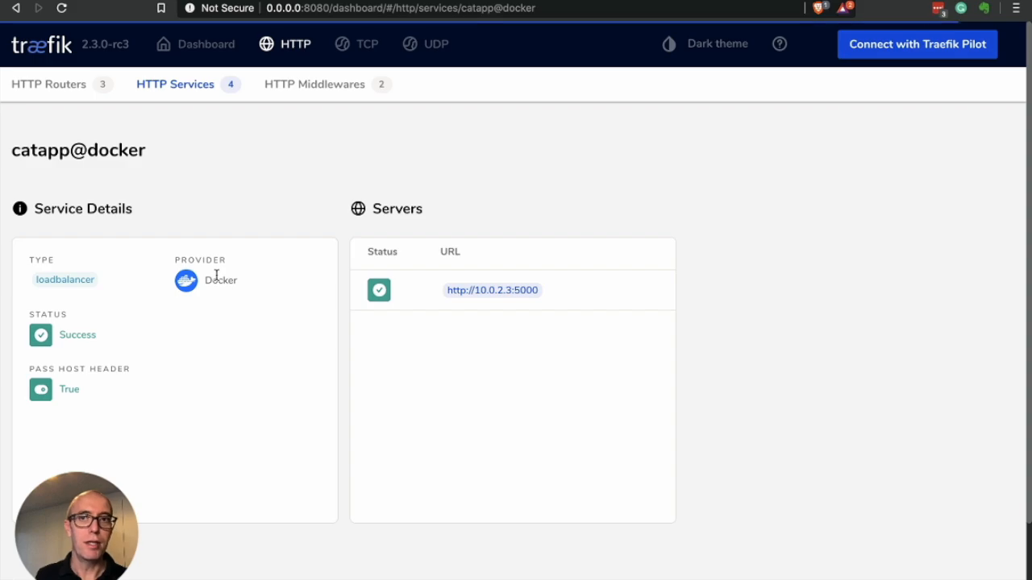
mouse_move(260, 133)
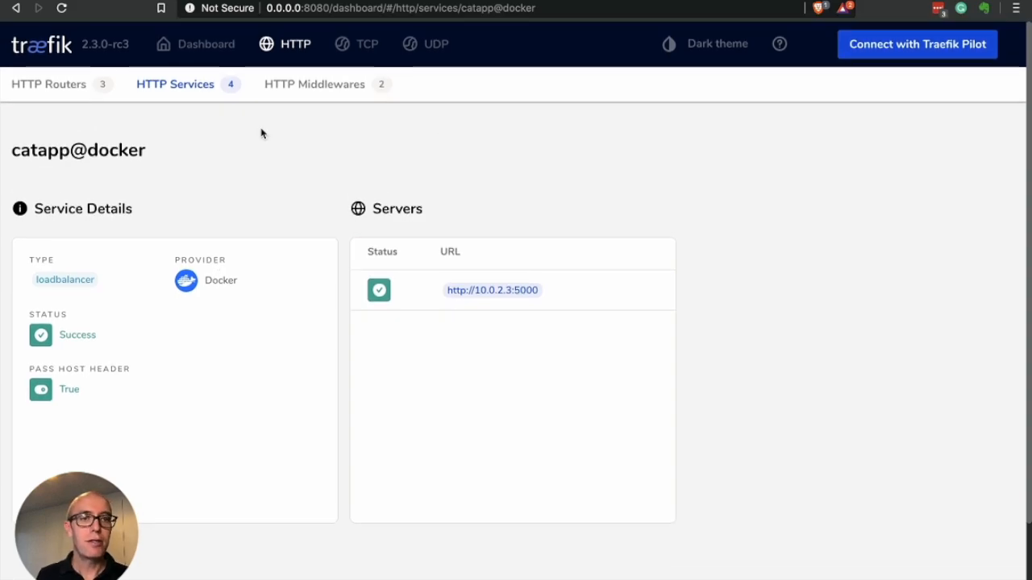
mouse_move(223, 227)
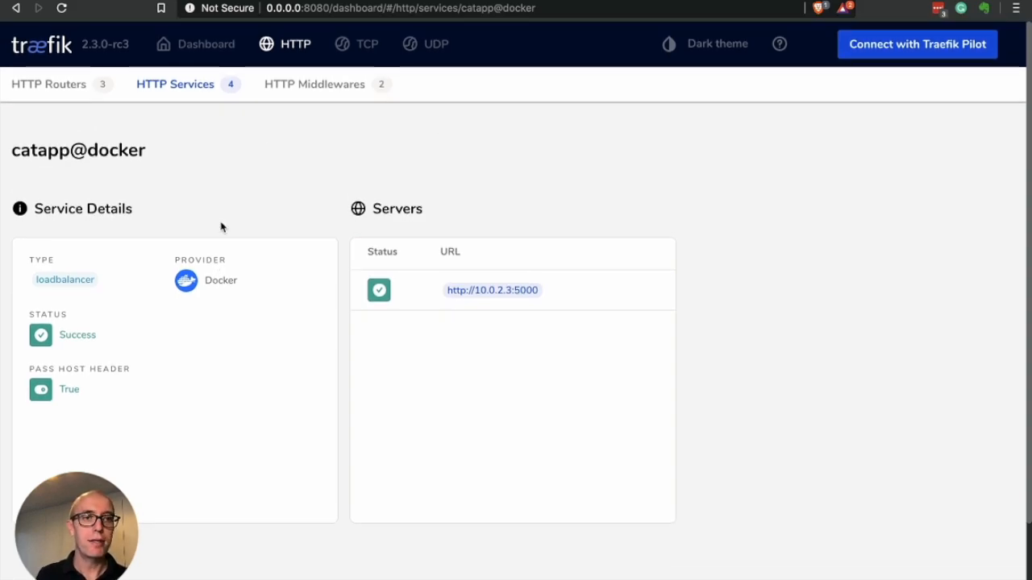
scroll(down, 3)
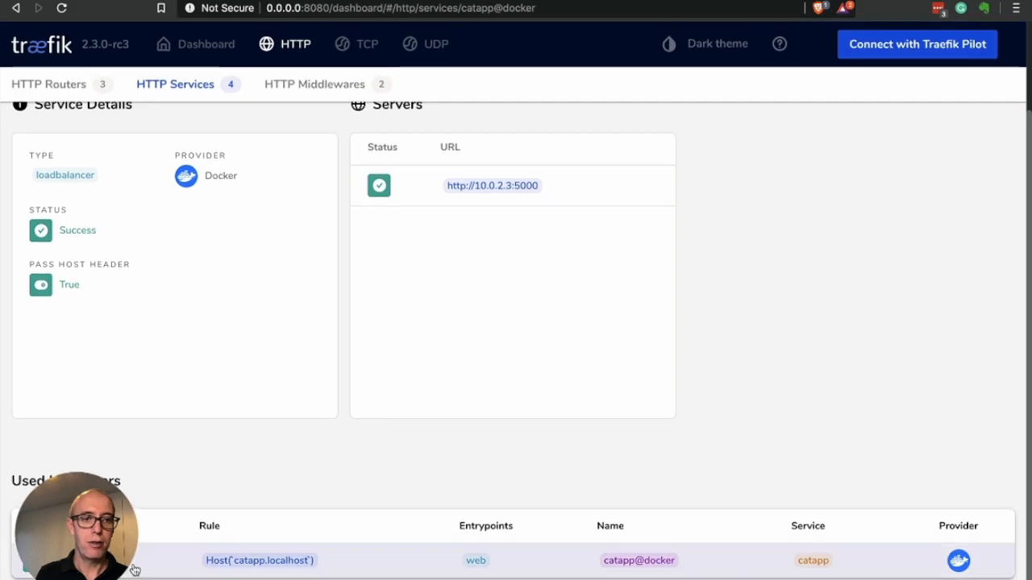
Open the catapp@docker router from the service's Used by Routers table.
click(639, 560)
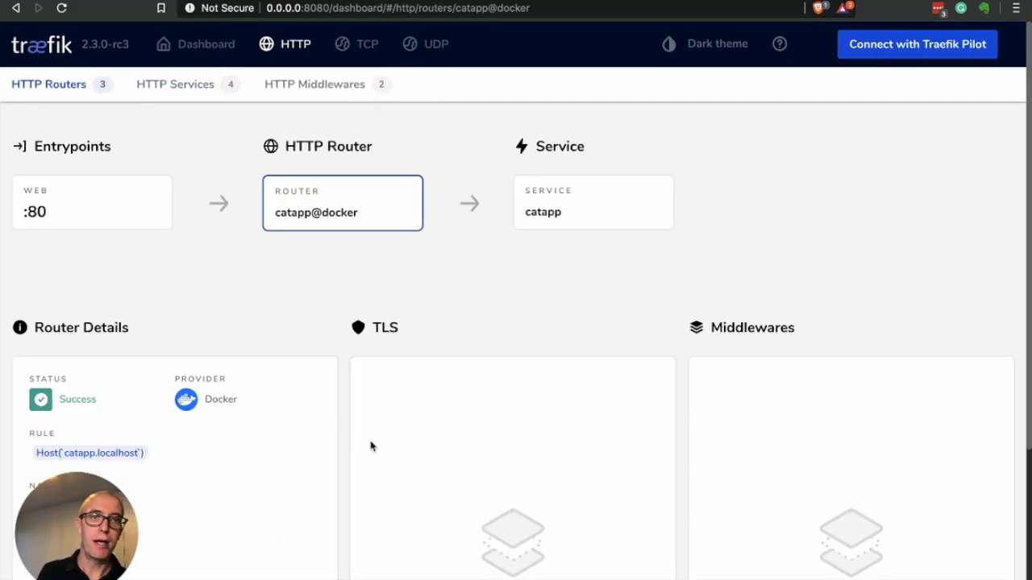
mouse_move(417, 305)
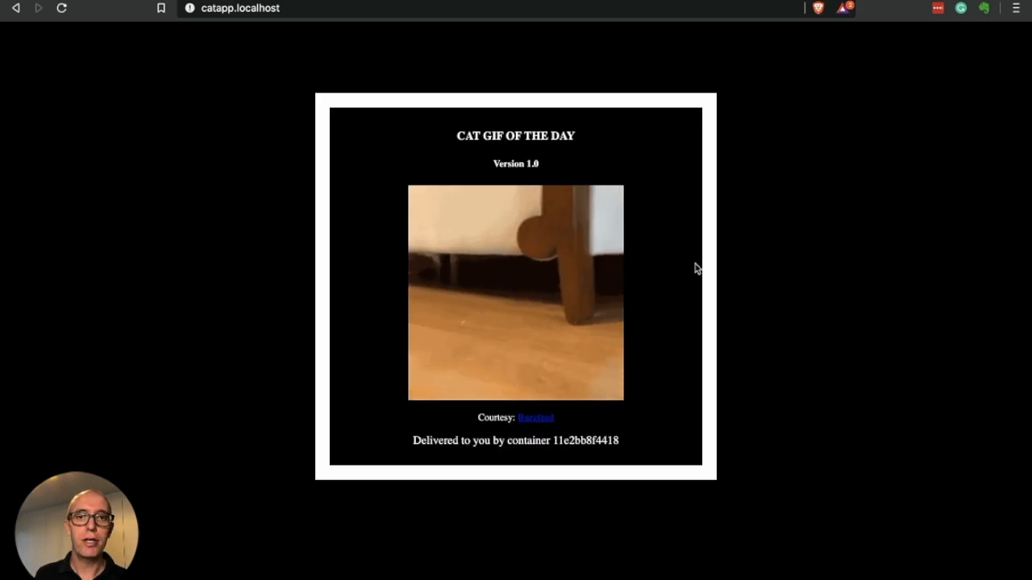
Reload catapp.localhost for another cat GIF served by container 11e2bb8f4418.
click(61, 8)
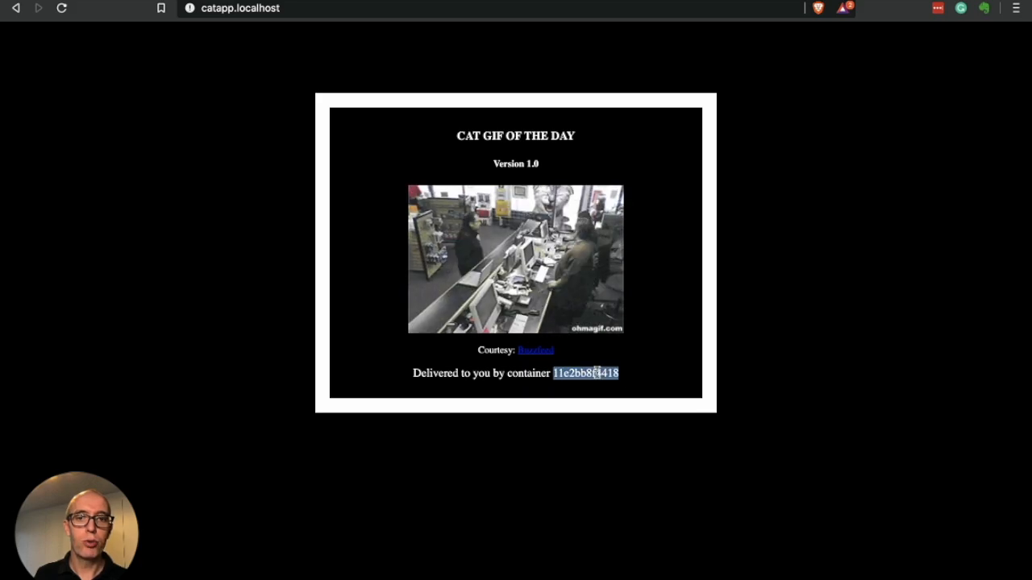
click(61, 8)
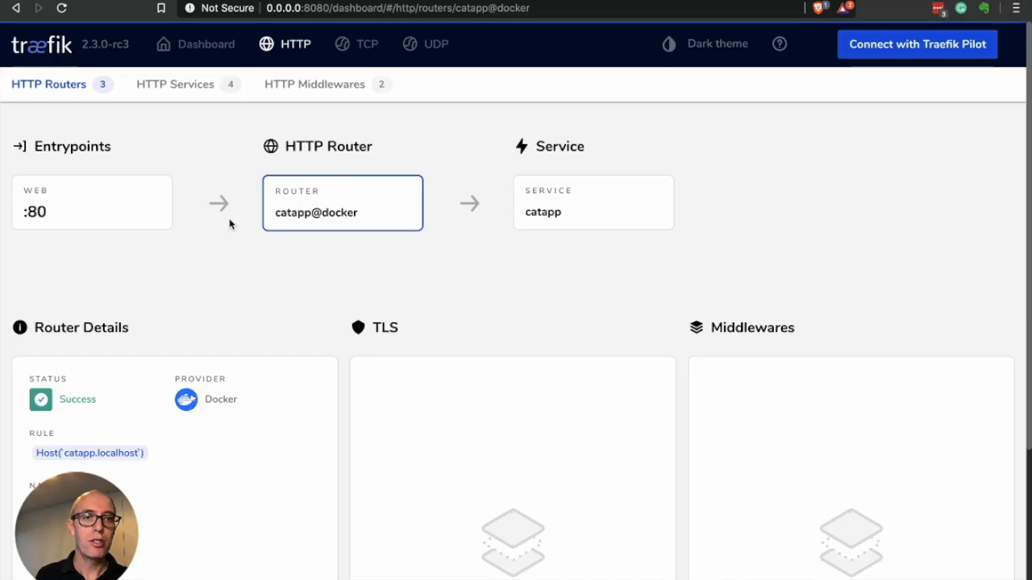
mouse_move(45, 212)
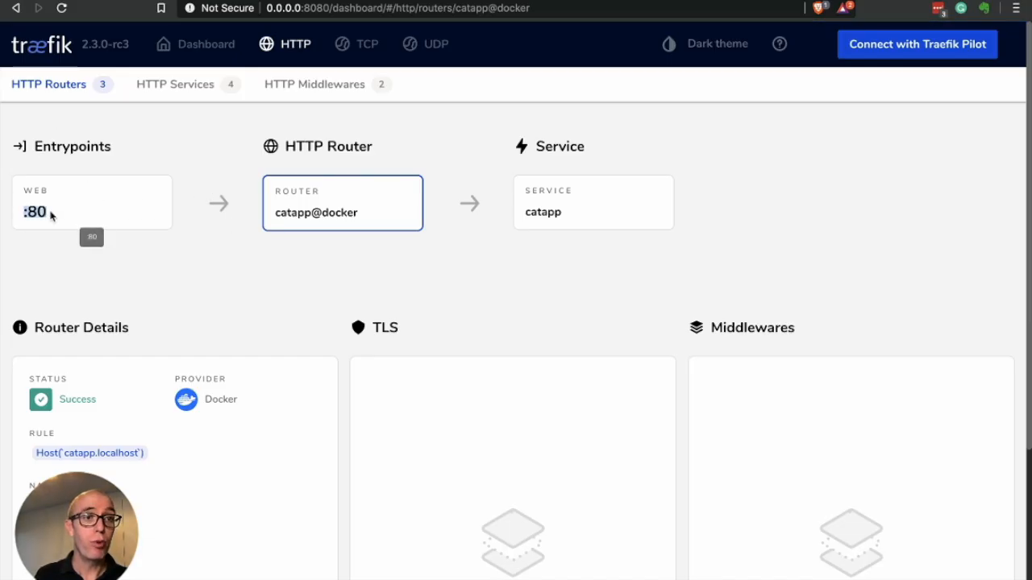
mouse_move(56, 209)
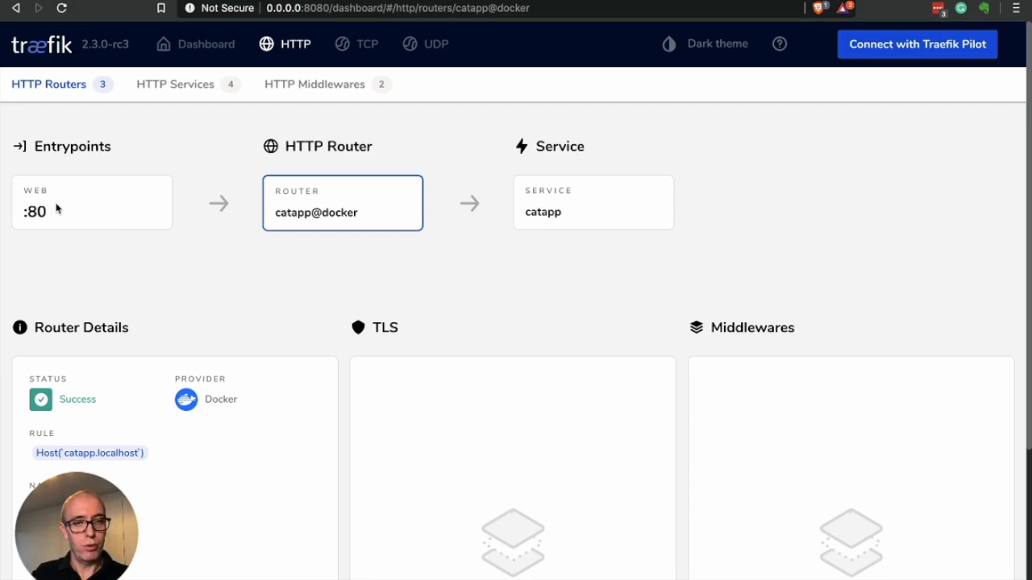
mouse_move(157, 145)
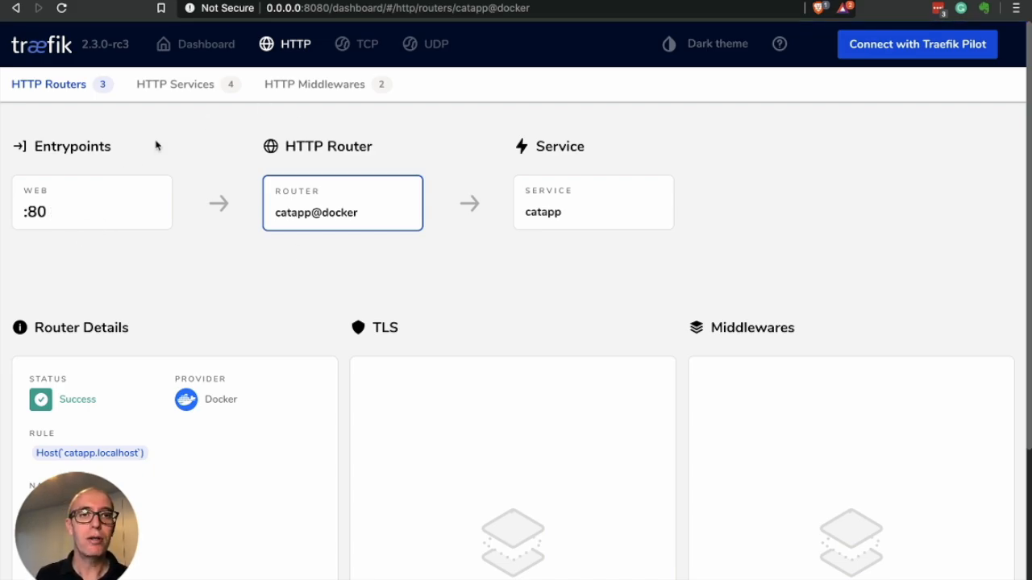
Return to the dashboard overview listing the :8080, :80 and :443 entrypoints.
click(206, 44)
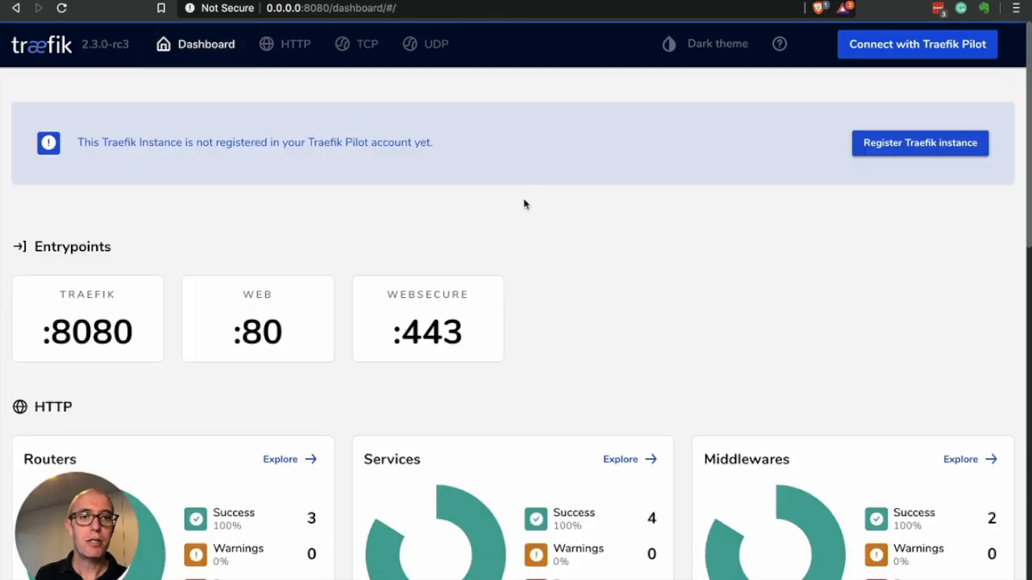
scroll(down, 3)
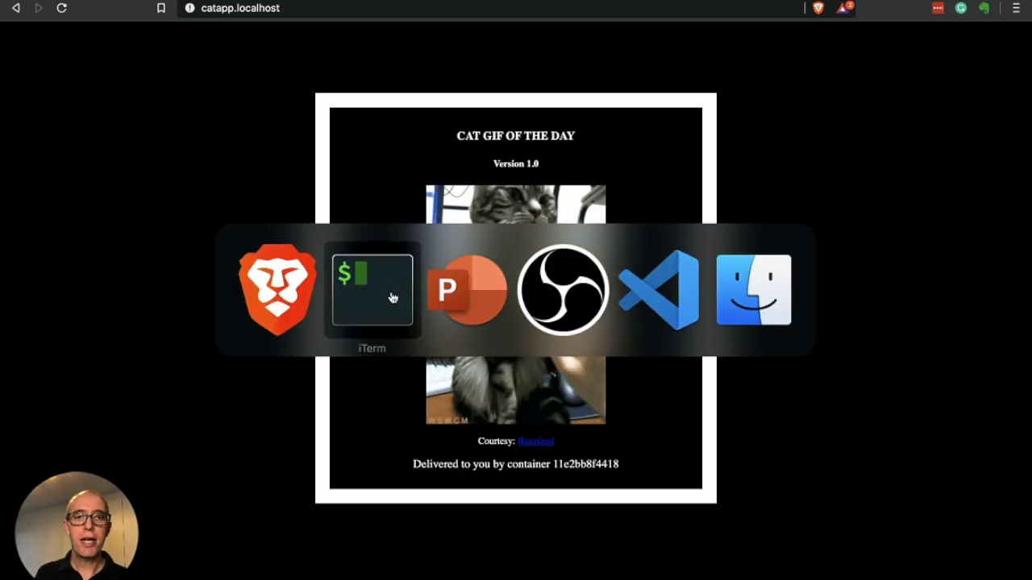
Switch to the terminal and review traefik-entrypoints.yml in vim.
click(371, 288)
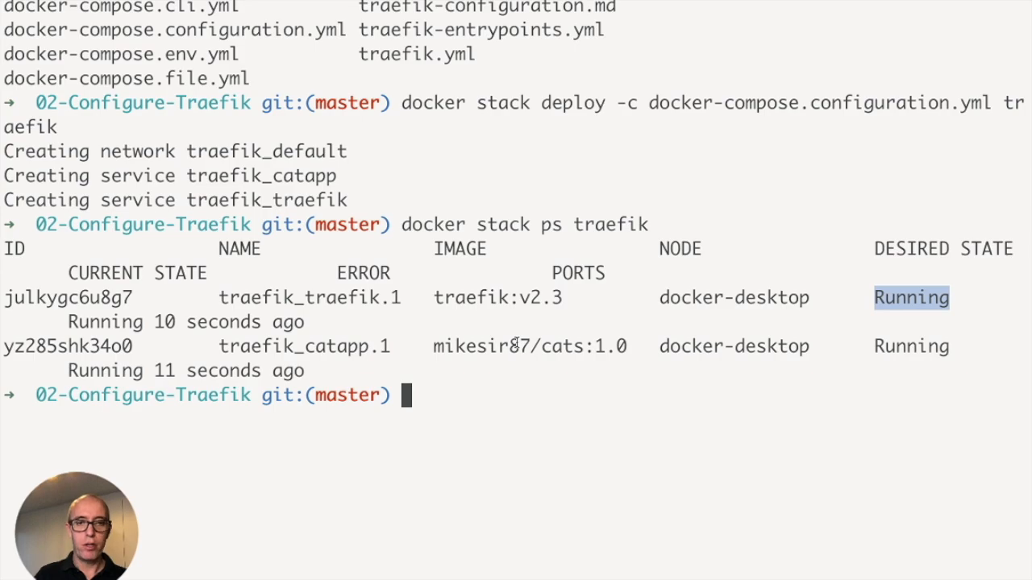
text(vi traefik-entrypoints.yml)
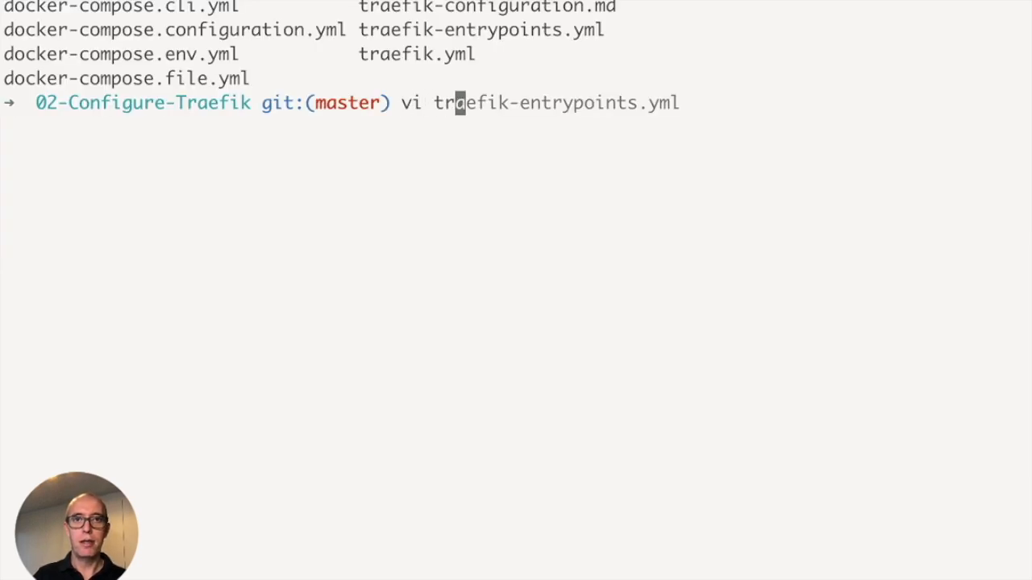
key(Return)
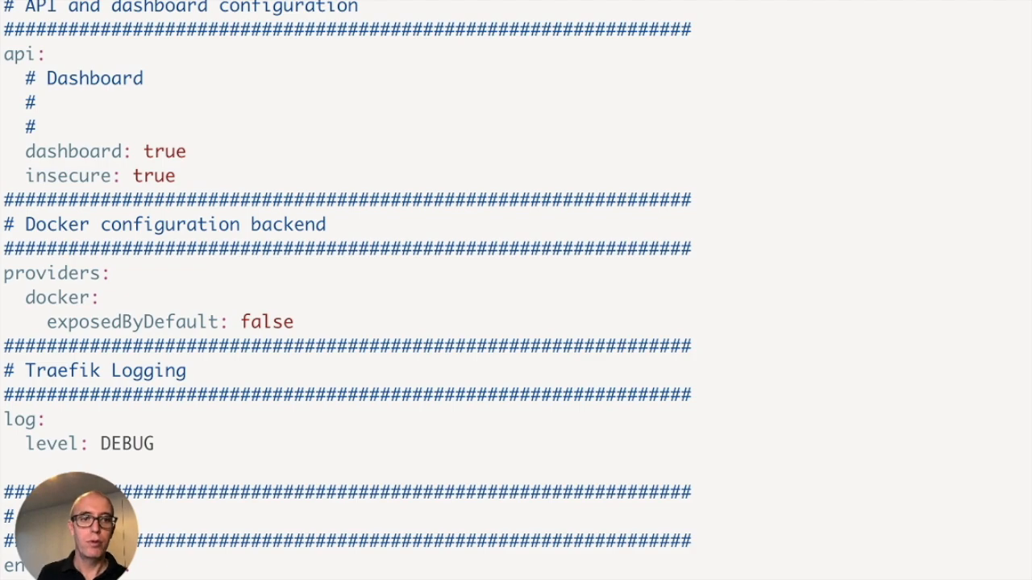
scroll(down, 3)
text(vi docker-compose.)
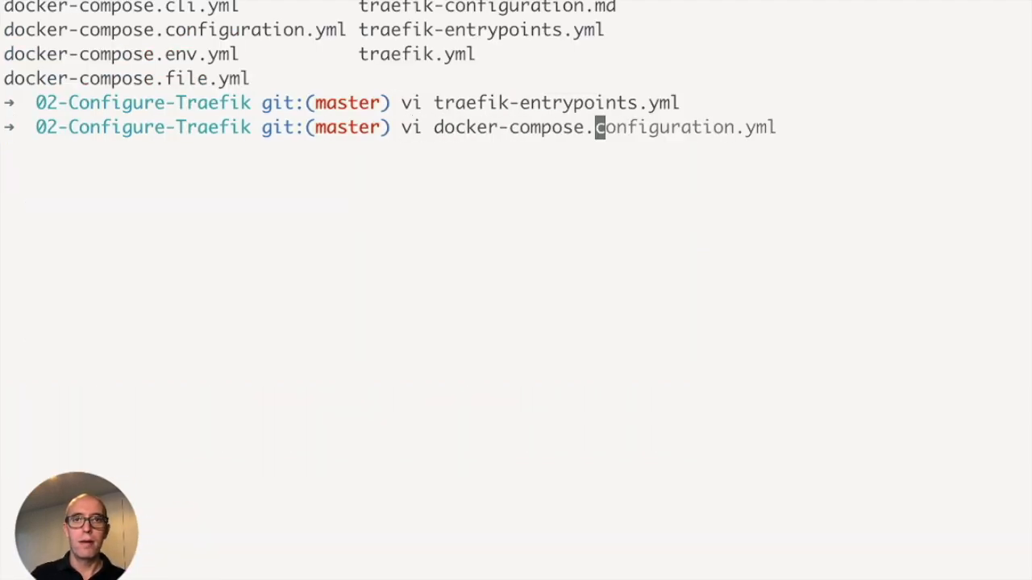
Review docker-compose.configuration.yml in vim down to the catapp routing labels.
key(Return)
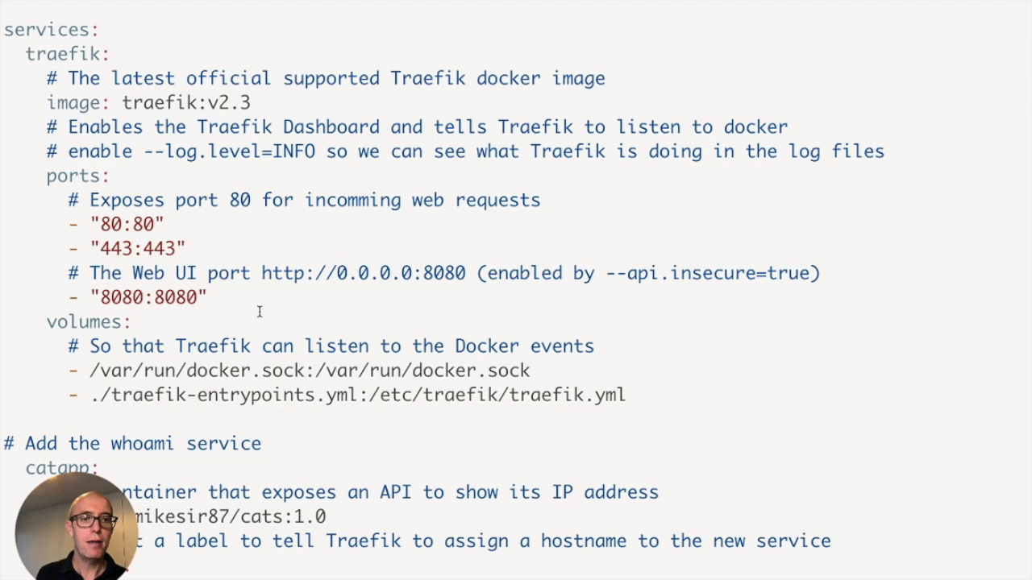
mouse_move(95, 393)
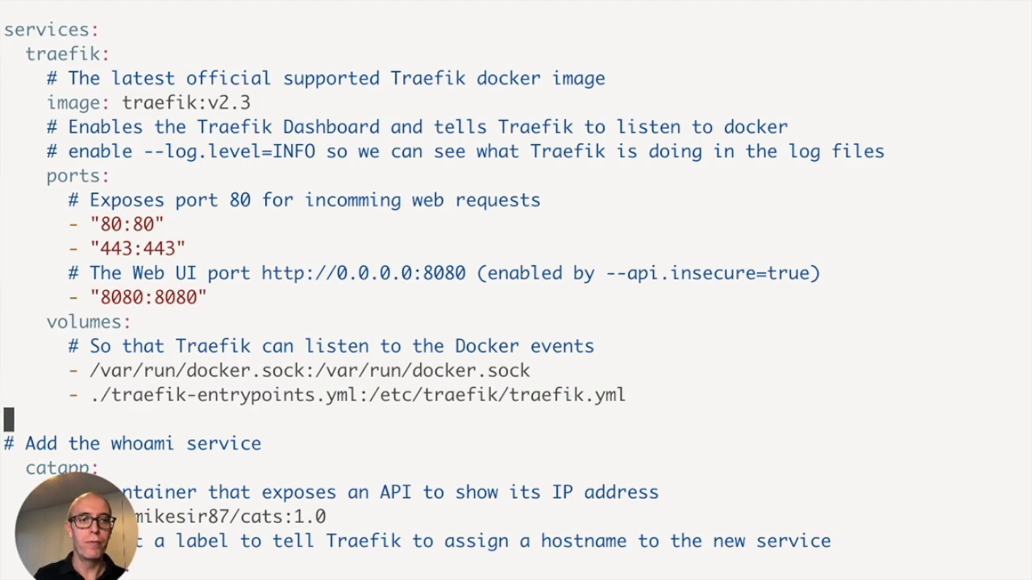
scroll(down, 3)
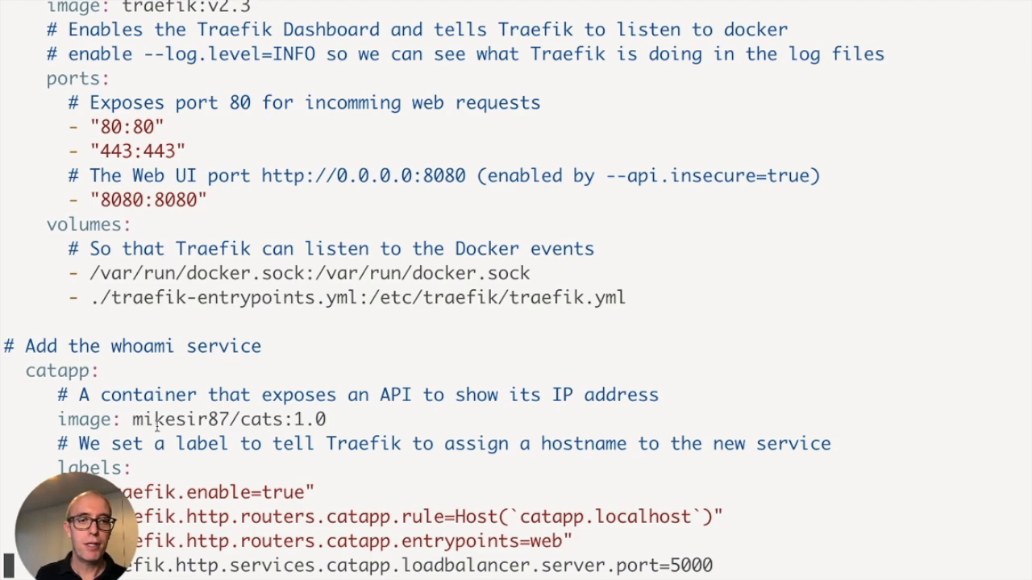
double_click(228, 419)
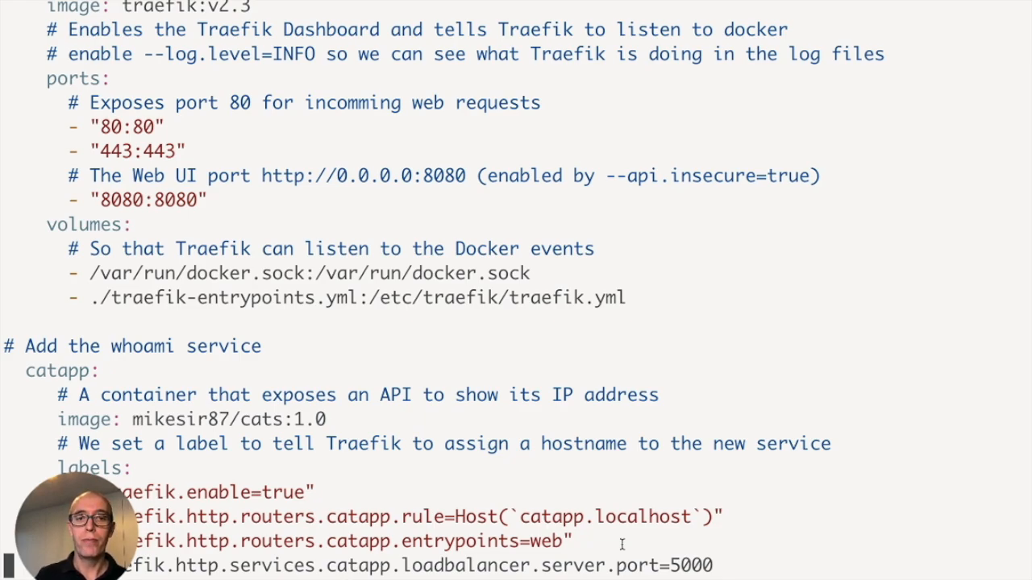
mouse_move(496, 450)
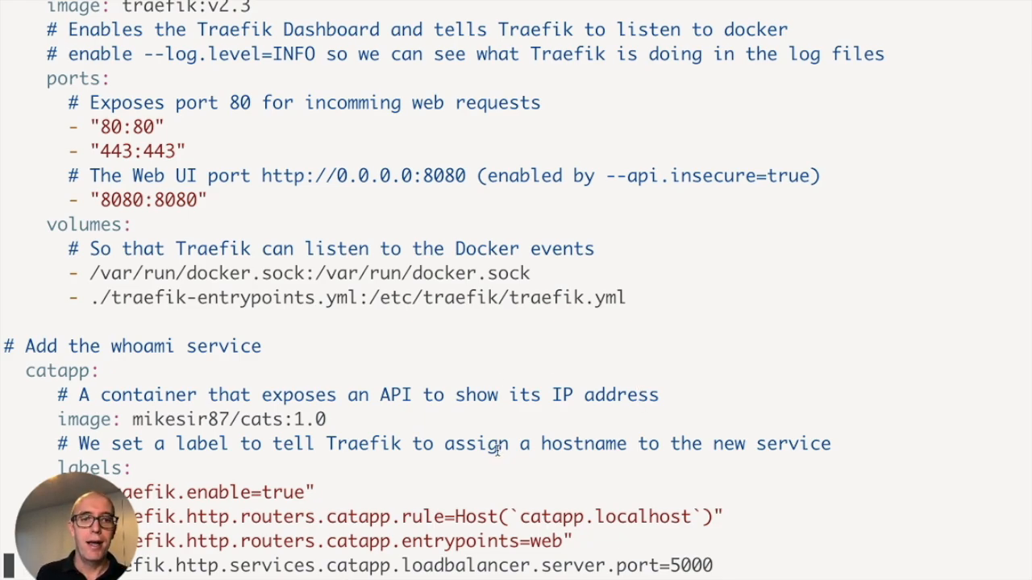